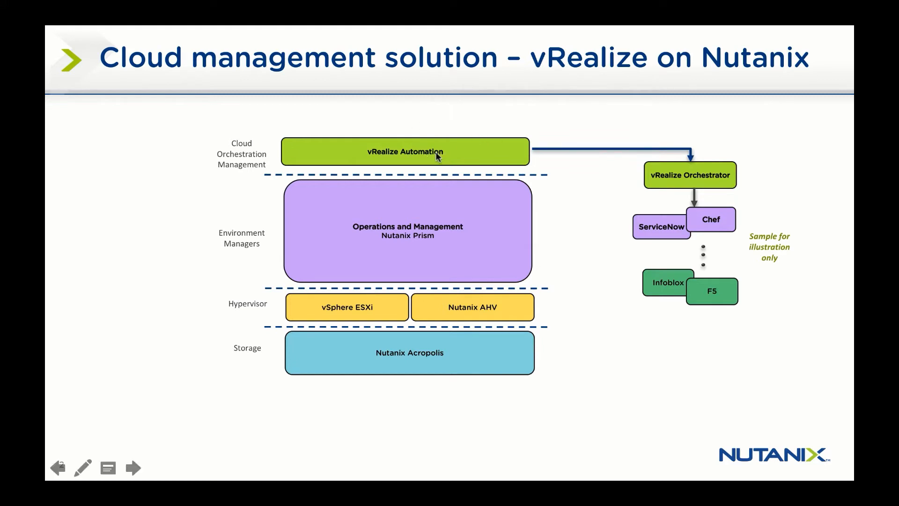
{"action": "mouse_move", "coordinate": [472, 159]}
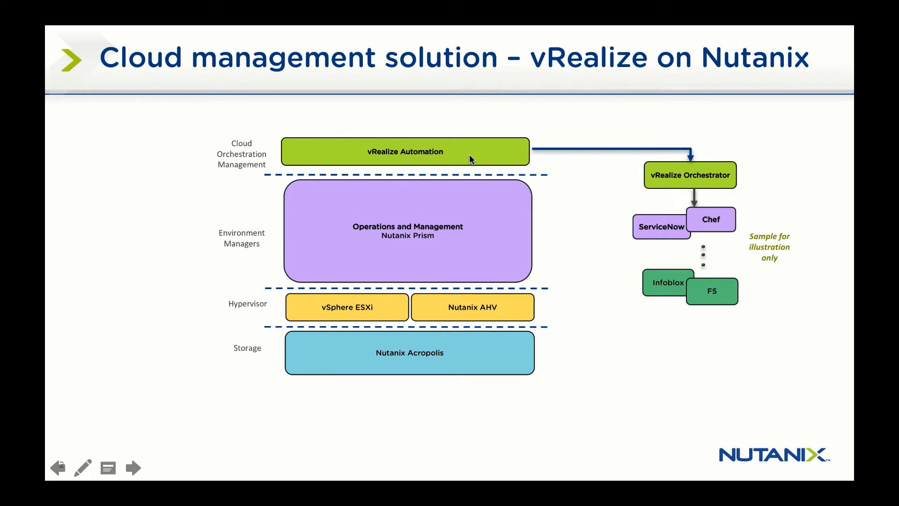
{"action": "mouse_move", "coordinate": [363, 311]}
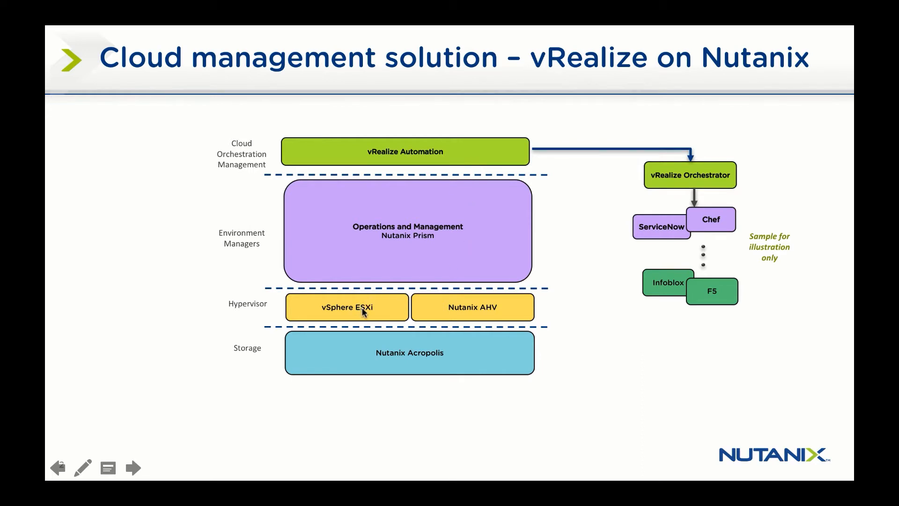
{"action": "mouse_move", "coordinate": [497, 311]}
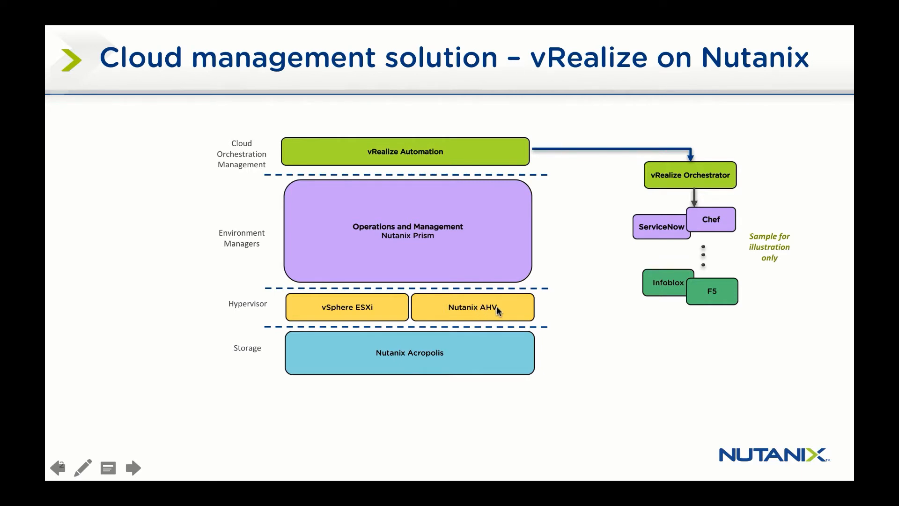
{"action": "mouse_move", "coordinate": [502, 310]}
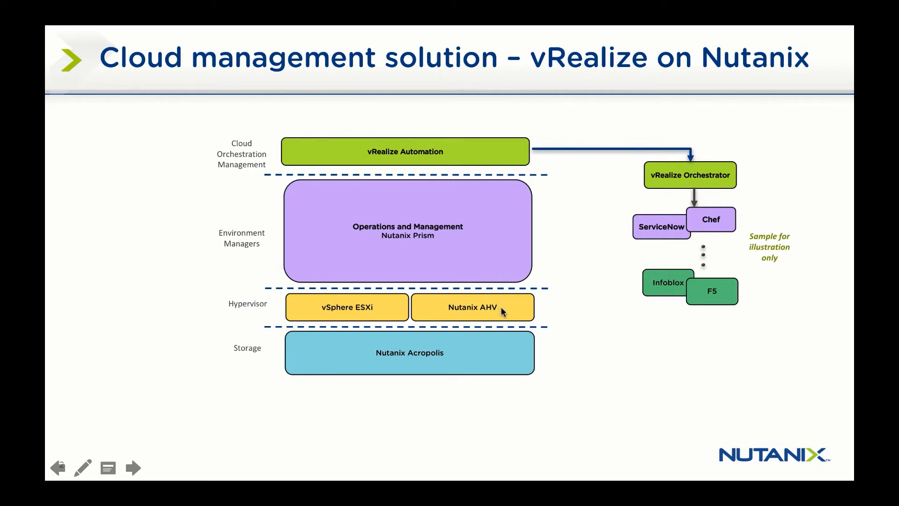
{"action": "mouse_move", "coordinate": [682, 289]}
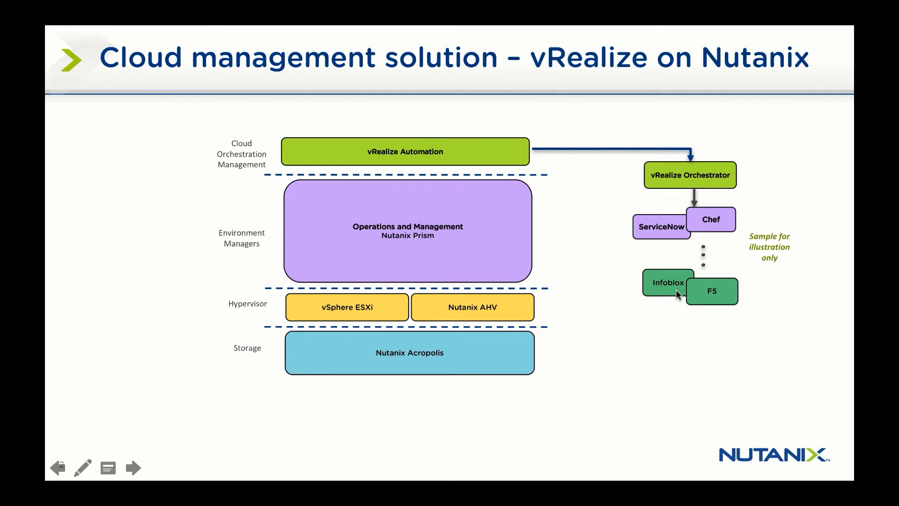
{"action": "mouse_move", "coordinate": [725, 210]}
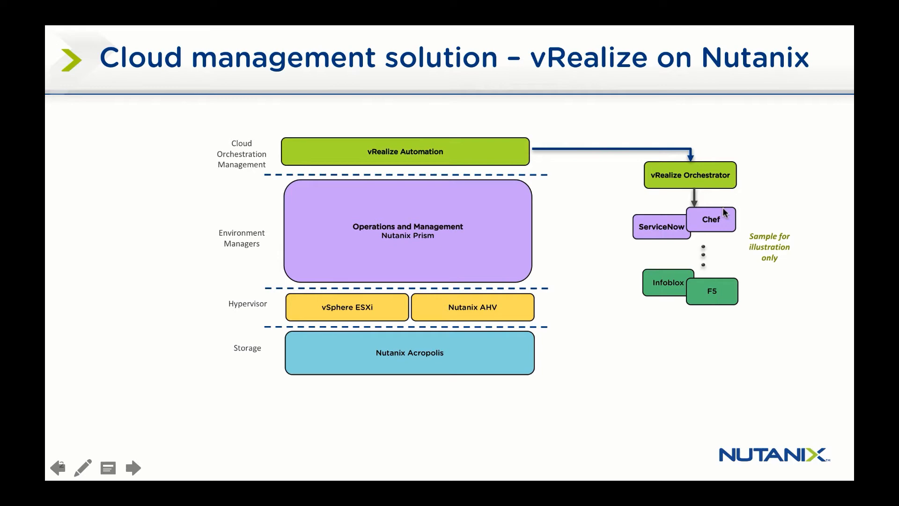
{"action": "mouse_move", "coordinate": [668, 240]}
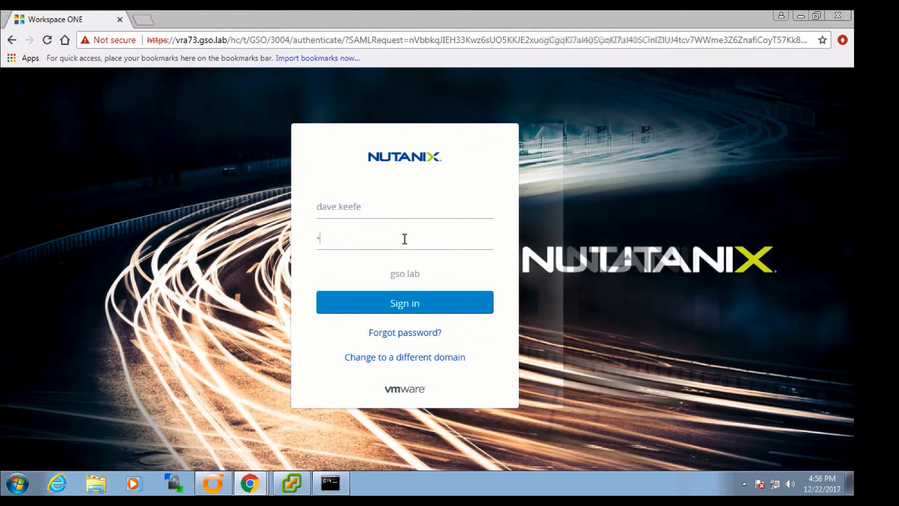
Sign in to vRealize Automation and bring up the Peaks service in the Catalog
{"action": "left_click", "coordinate": [404, 302]}
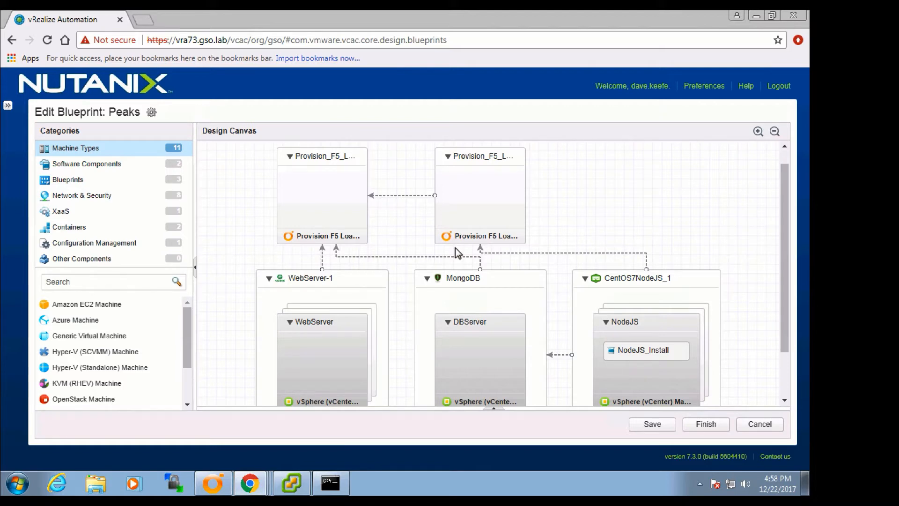
{"action": "left_click", "coordinate": [90, 109]}
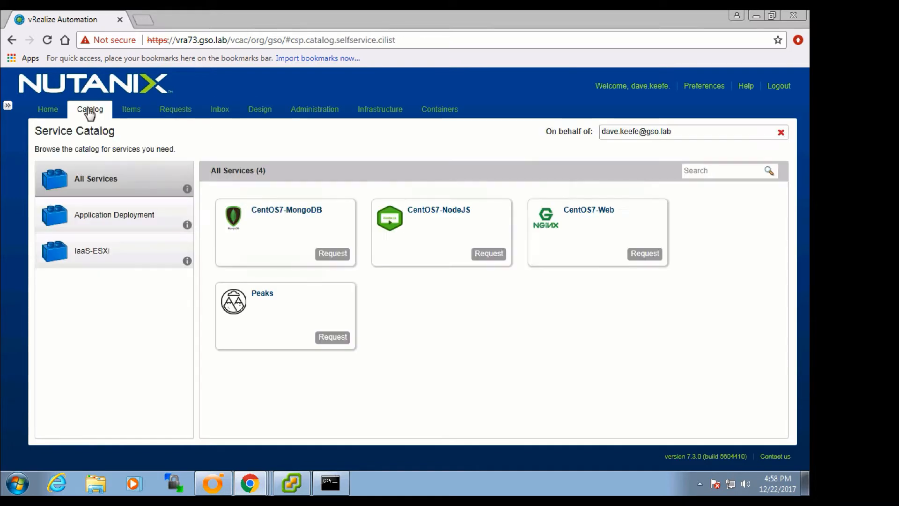
{"action": "mouse_move", "coordinate": [261, 294]}
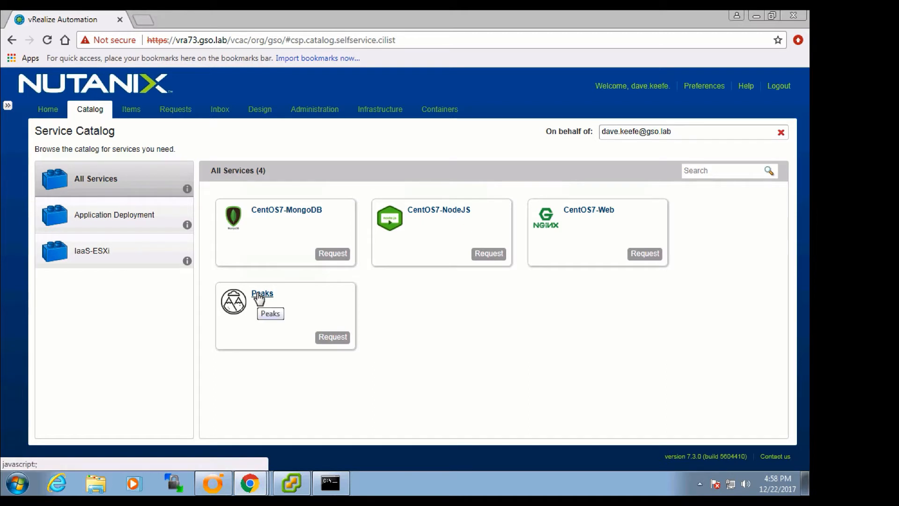
{"action": "left_click", "coordinate": [332, 336]}
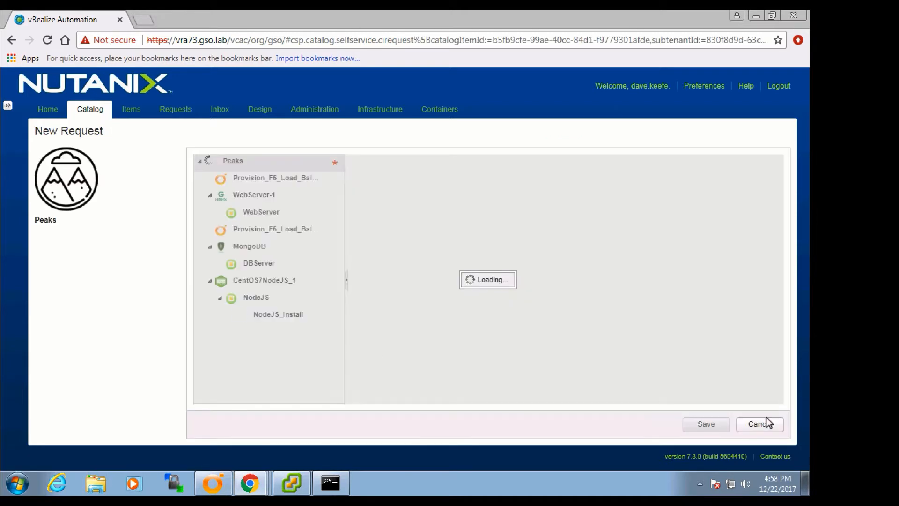
Show Request #103's per-component Execution Information for the Peaks deployment
{"action": "left_click", "coordinate": [705, 423]}
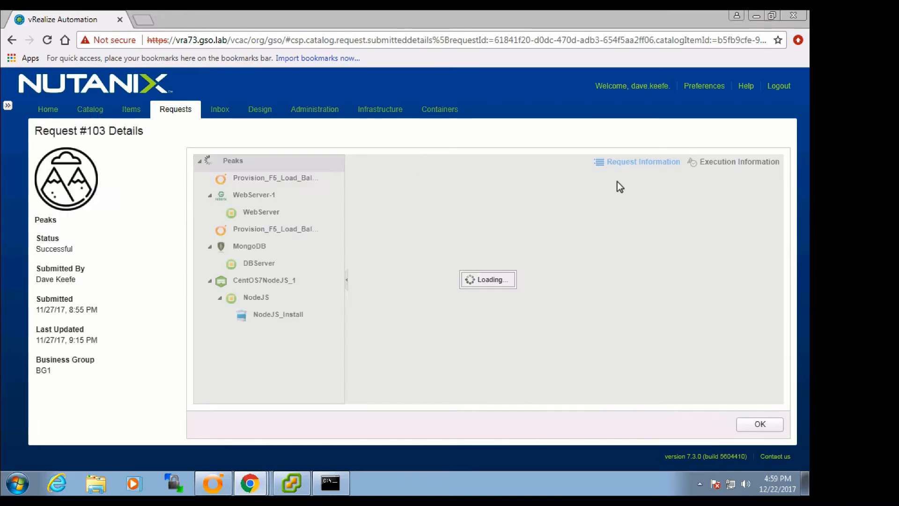
{"action": "left_click", "coordinate": [739, 161]}
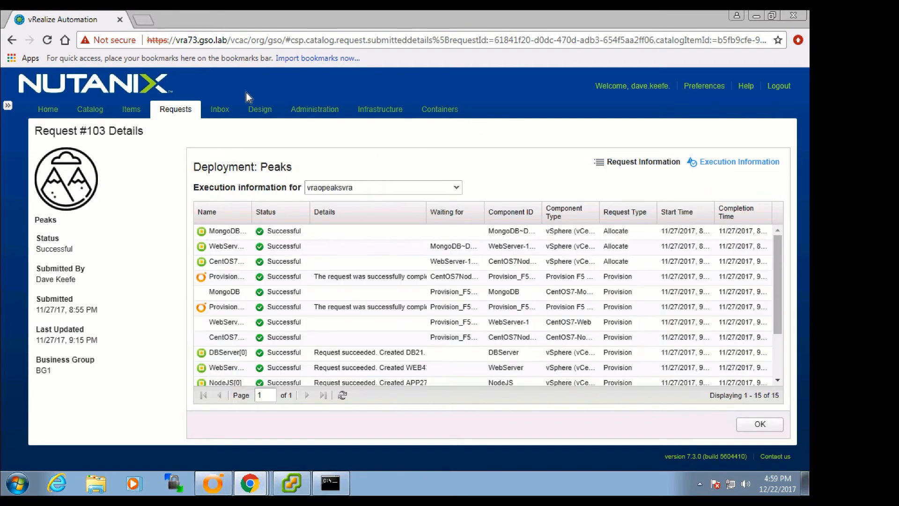
{"action": "mouse_move", "coordinate": [269, 236]}
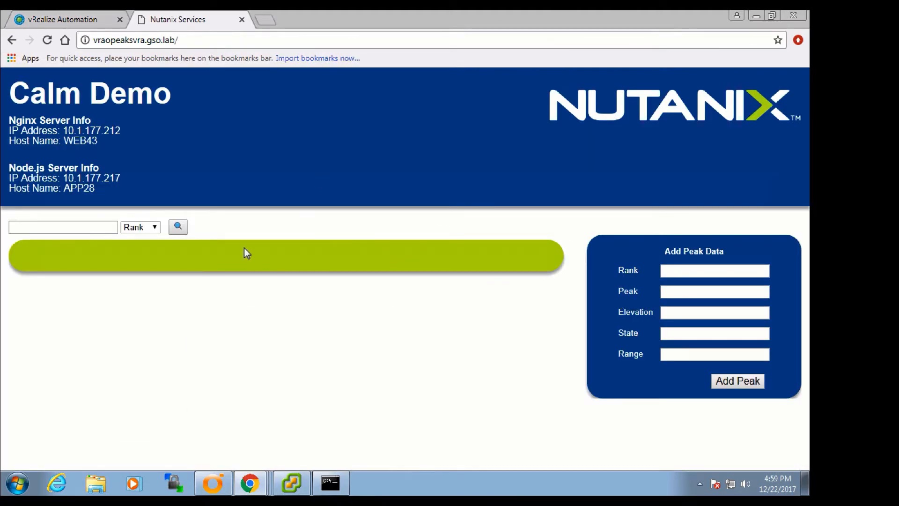
Load the deployed Calm Demo peaks page showing its Nginx and Node.js server details
{"action": "left_click", "coordinate": [178, 227]}
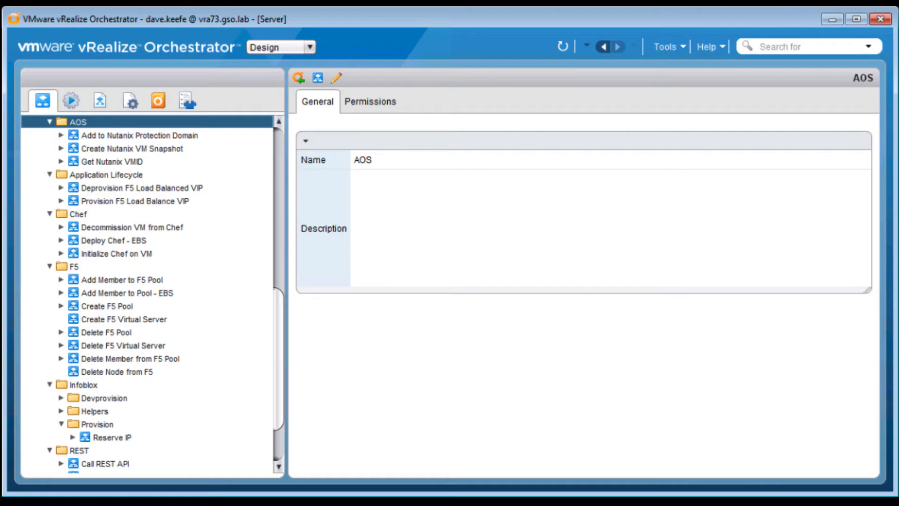
{"action": "mouse_move", "coordinate": [115, 446]}
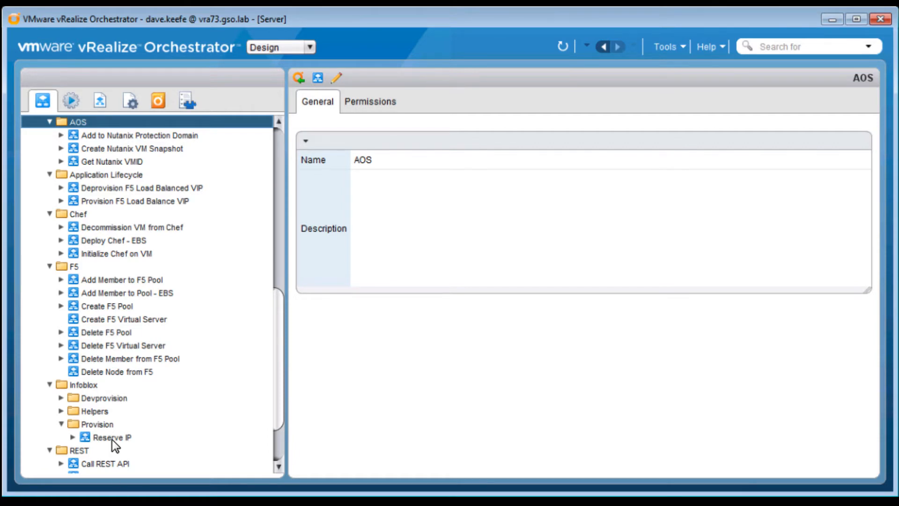
Review the Reserve IP, F5 VIP, Create F5 Pool, Add Member and Initialize Chef on VM workflow diagrams
{"action": "left_click", "coordinate": [112, 438]}
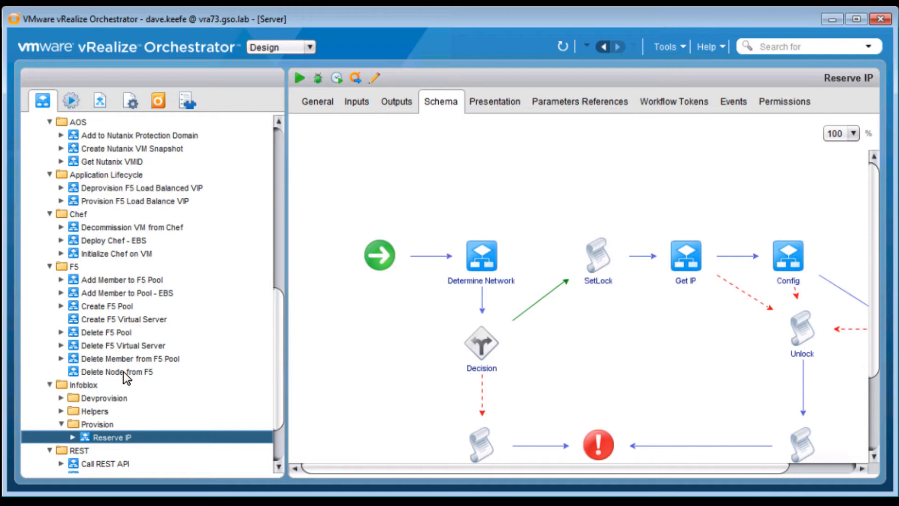
{"action": "left_click", "coordinate": [141, 201]}
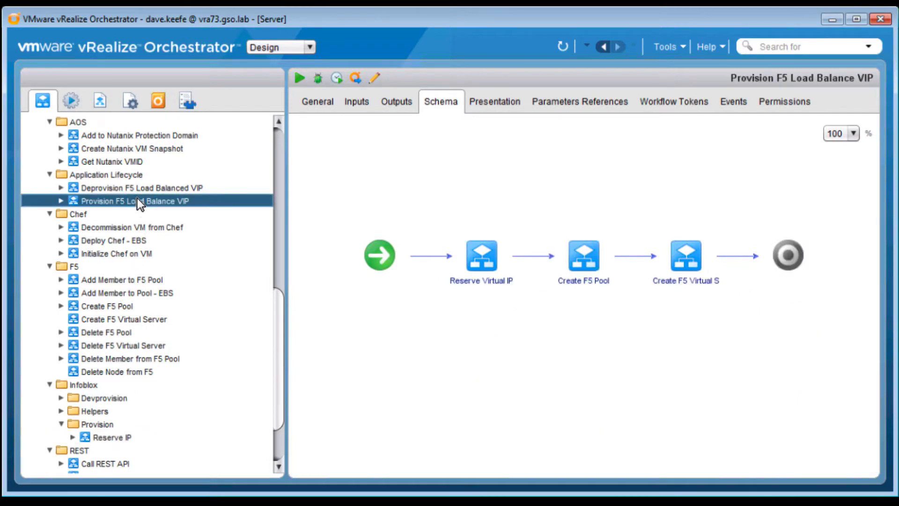
{"action": "left_click", "coordinate": [107, 306]}
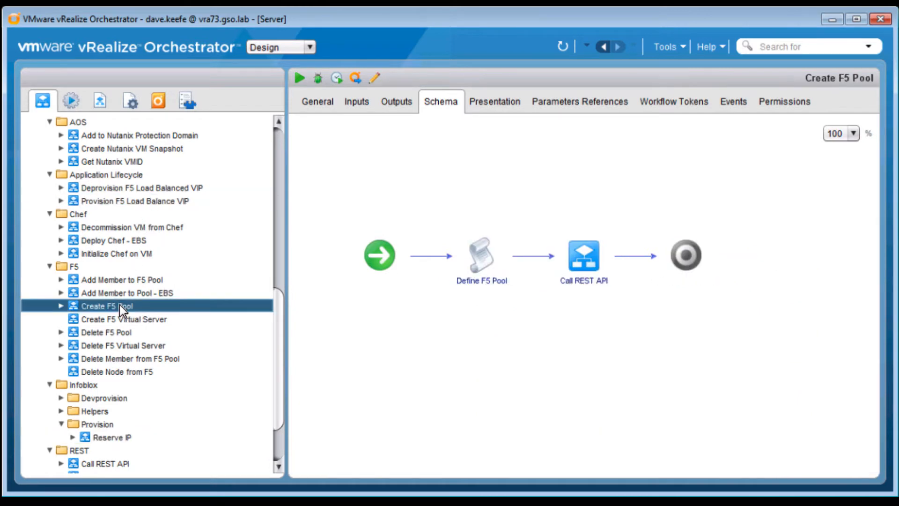
{"action": "left_click", "coordinate": [122, 281]}
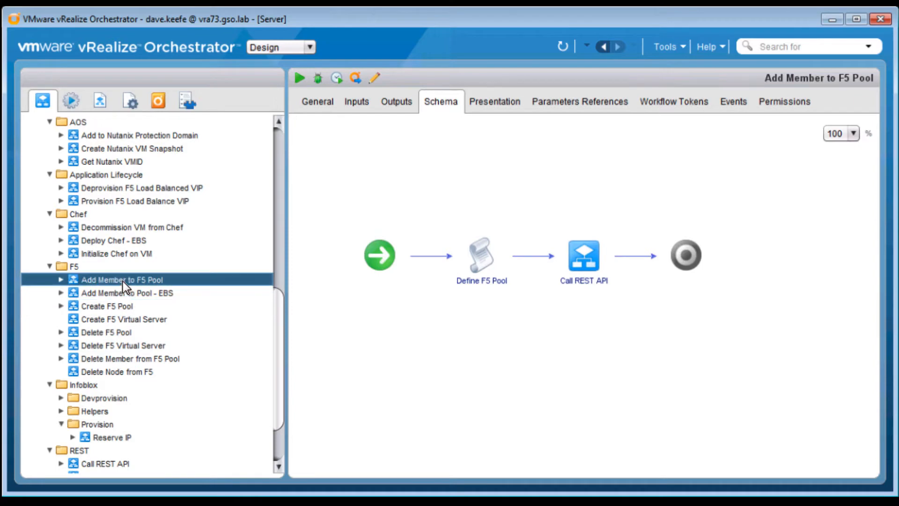
{"action": "left_click", "coordinate": [116, 253]}
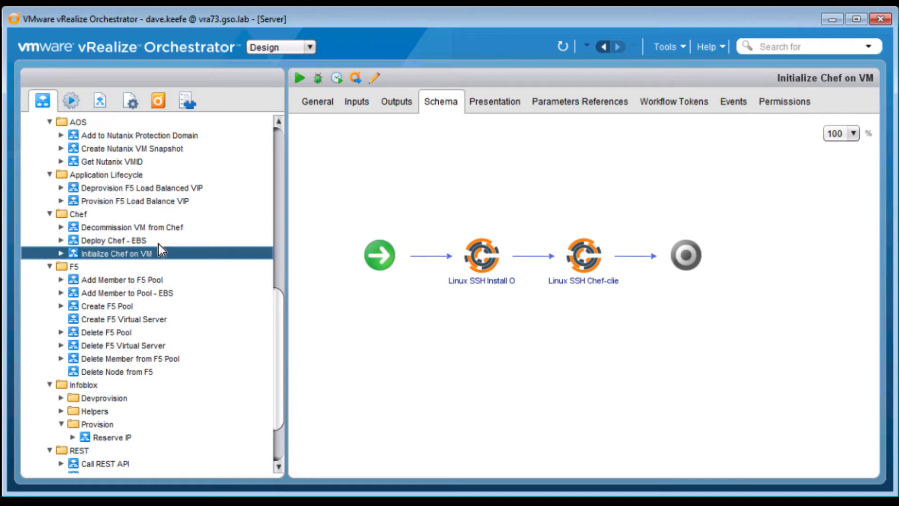
{"action": "mouse_move", "coordinate": [142, 237]}
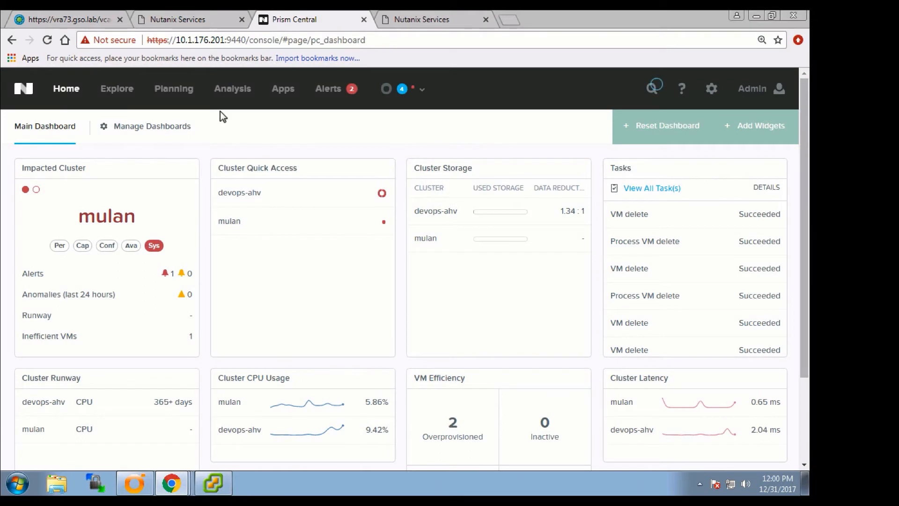
Inspect the Peaks blueprint's Nginx service settings and bring up its application launch form
{"action": "left_click", "coordinate": [282, 88]}
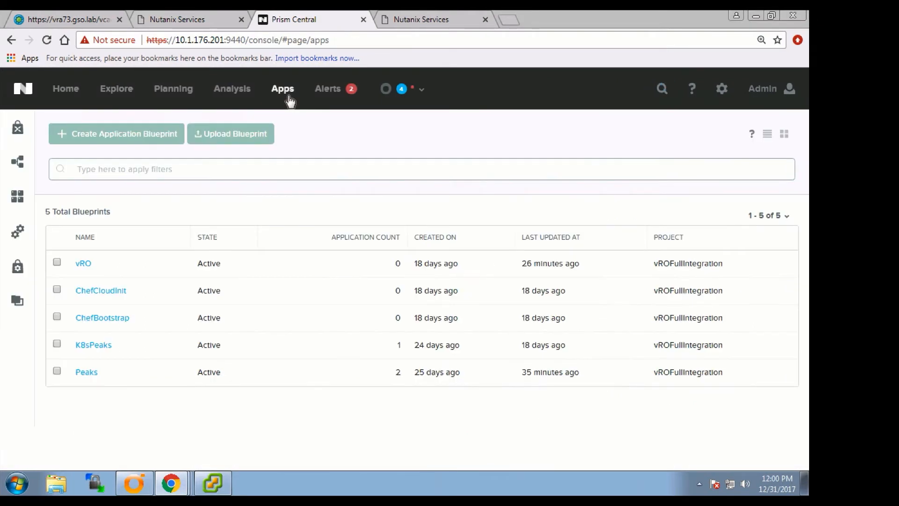
{"action": "mouse_move", "coordinate": [86, 372]}
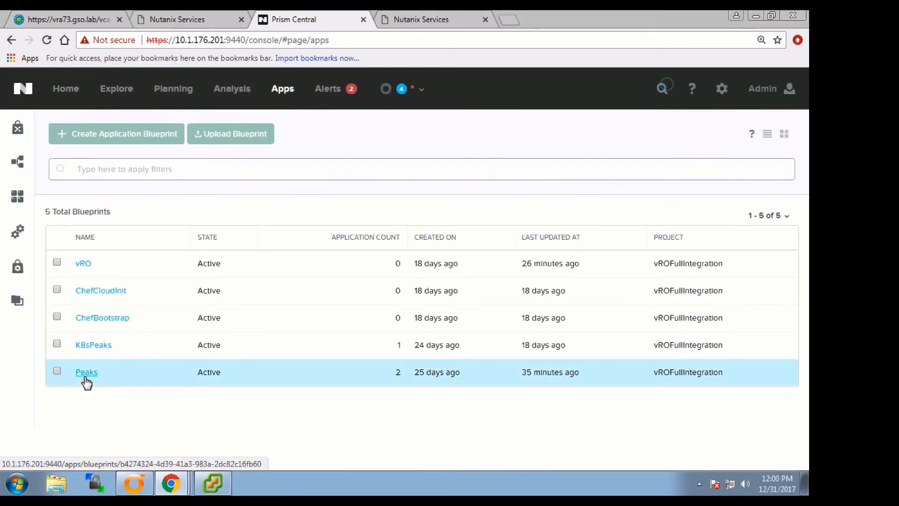
{"action": "left_click", "coordinate": [86, 372]}
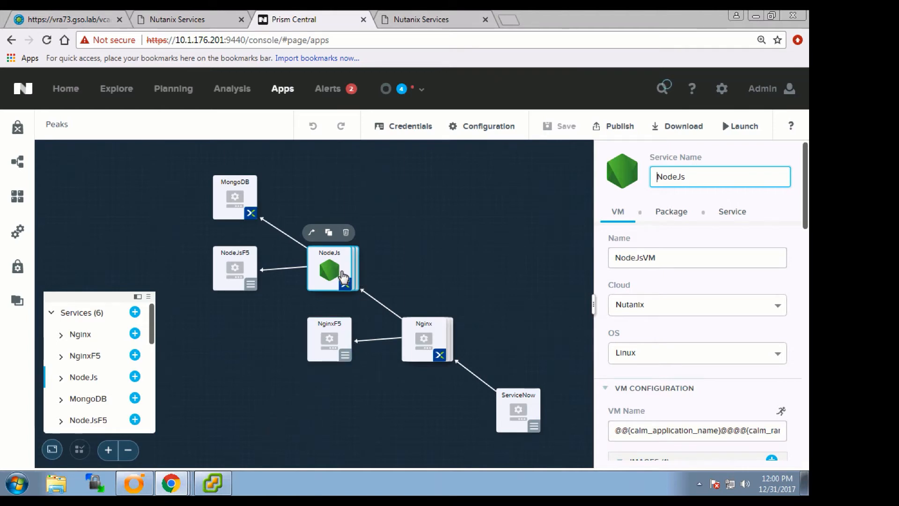
{"action": "mouse_move", "coordinate": [424, 350]}
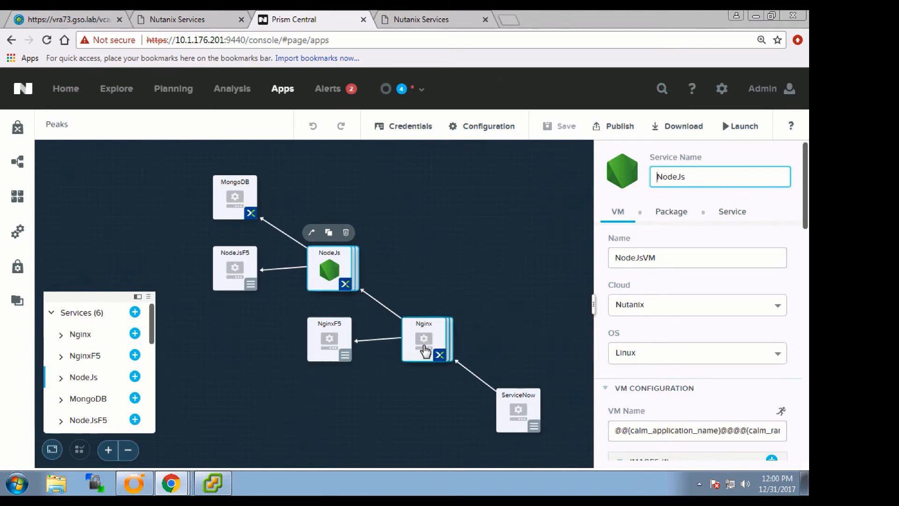
{"action": "left_click", "coordinate": [427, 338]}
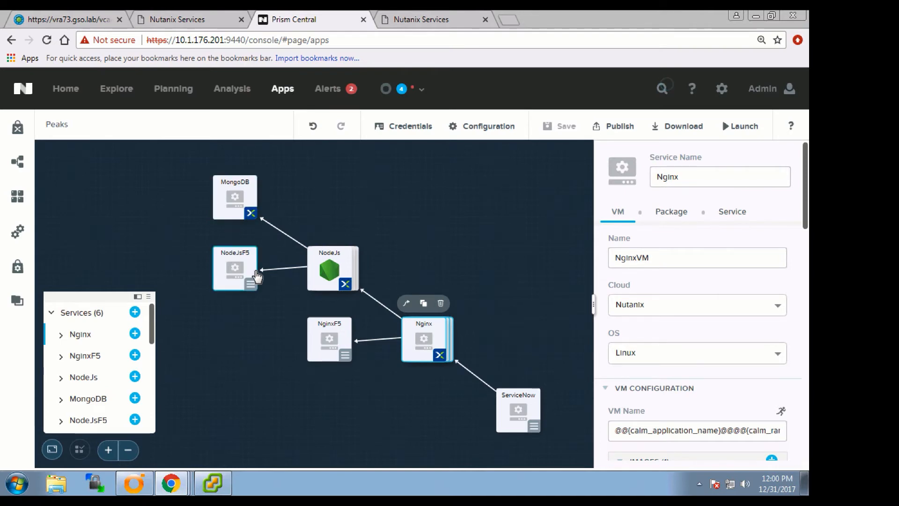
{"action": "mouse_move", "coordinate": [518, 410]}
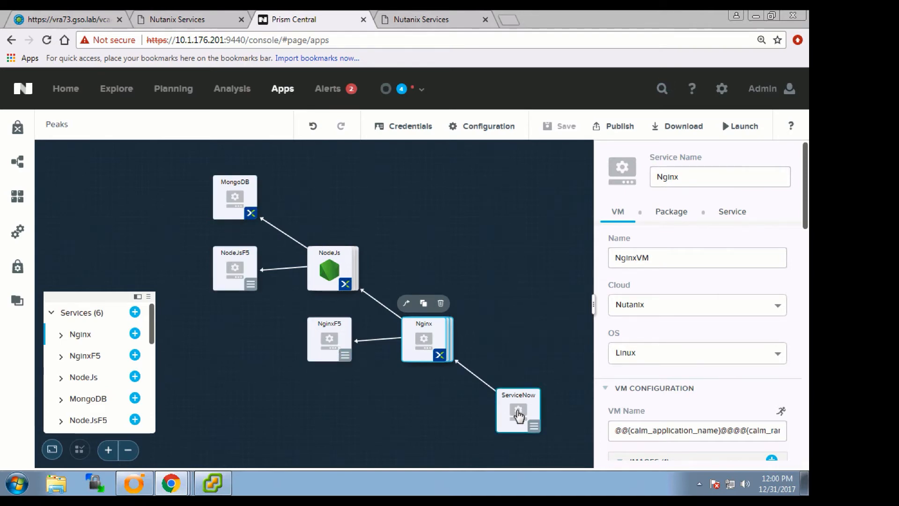
{"action": "left_click", "coordinate": [744, 127]}
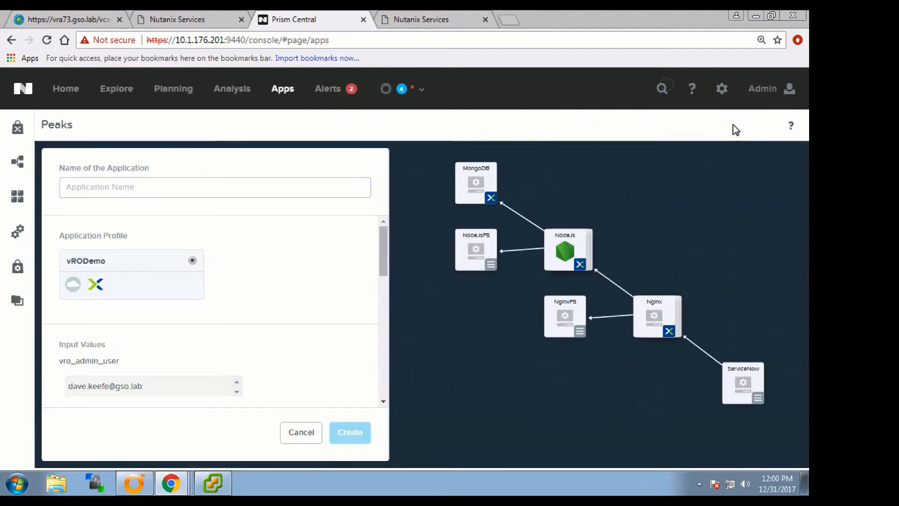
Launch the Peaks blueprint as a new application named peaksdk and view its provisioning overview
{"action": "left_click", "coordinate": [214, 188]}
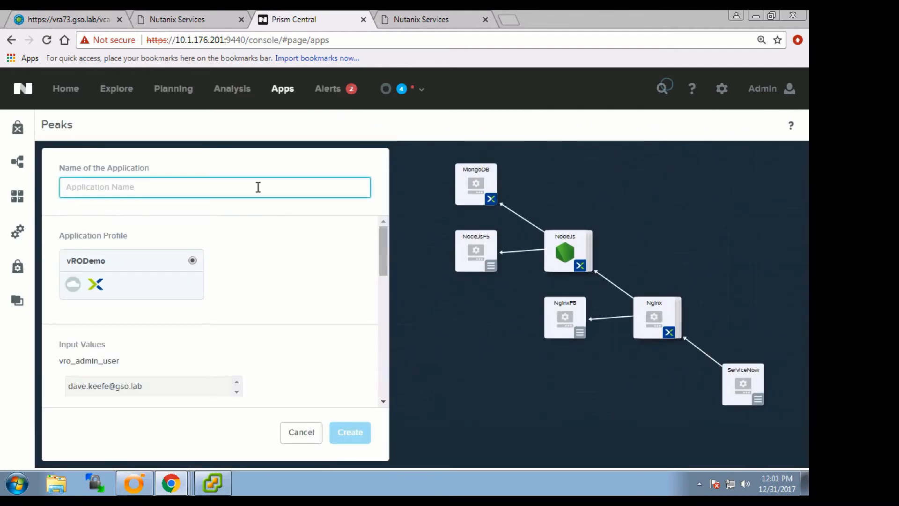
{"action": "type", "text": "peaksdk"}
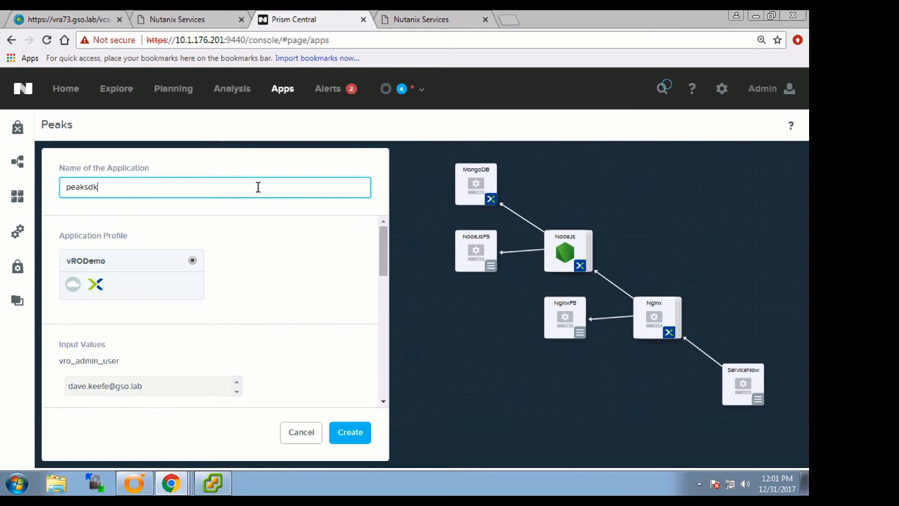
{"action": "left_click", "coordinate": [349, 432]}
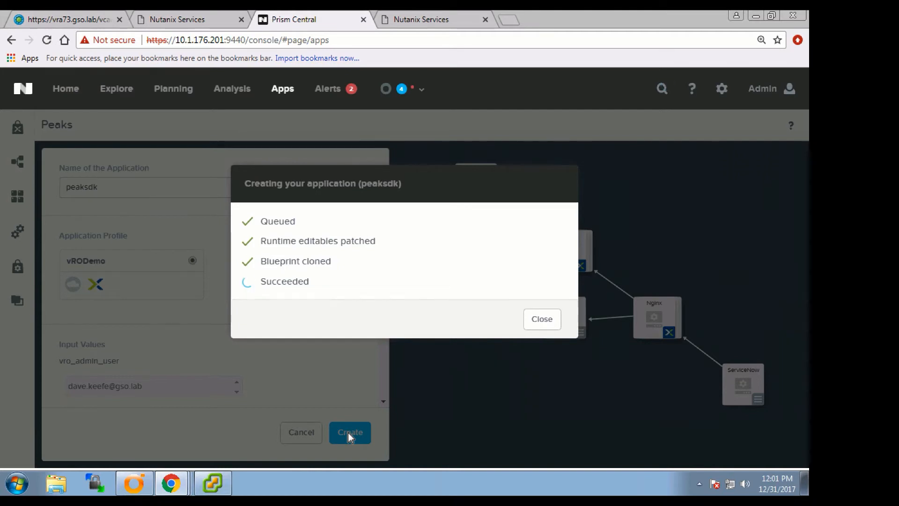
{"action": "left_click", "coordinate": [540, 318]}
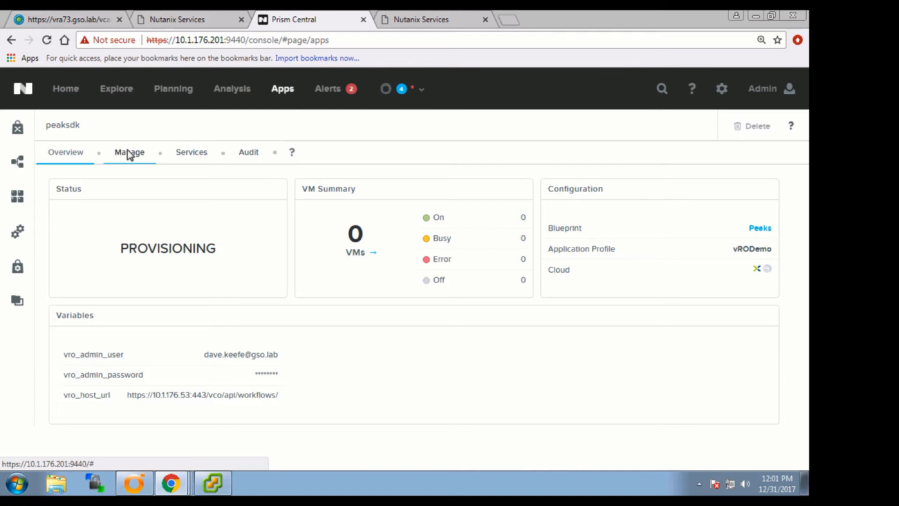
Follow the Create run log and read the vROAddNodeJSMemberToPool task's output
{"action": "left_click", "coordinate": [130, 151]}
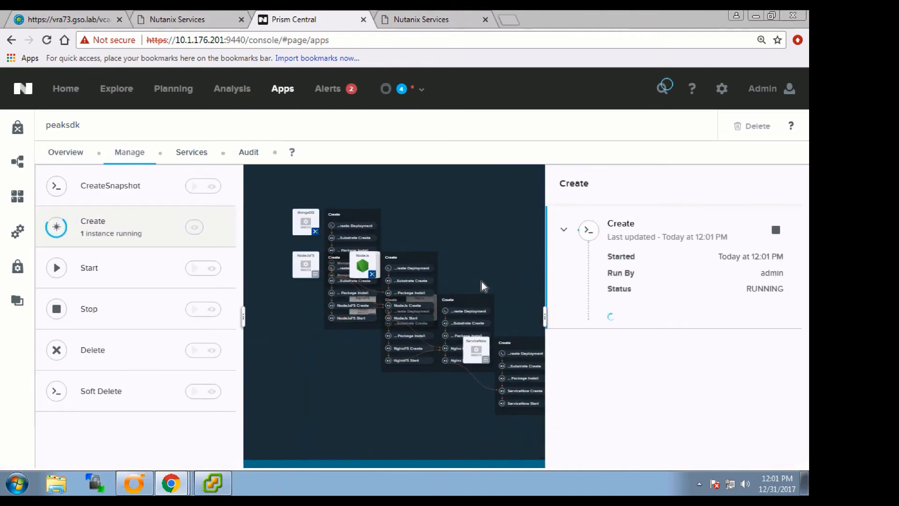
{"action": "mouse_move", "coordinate": [461, 258]}
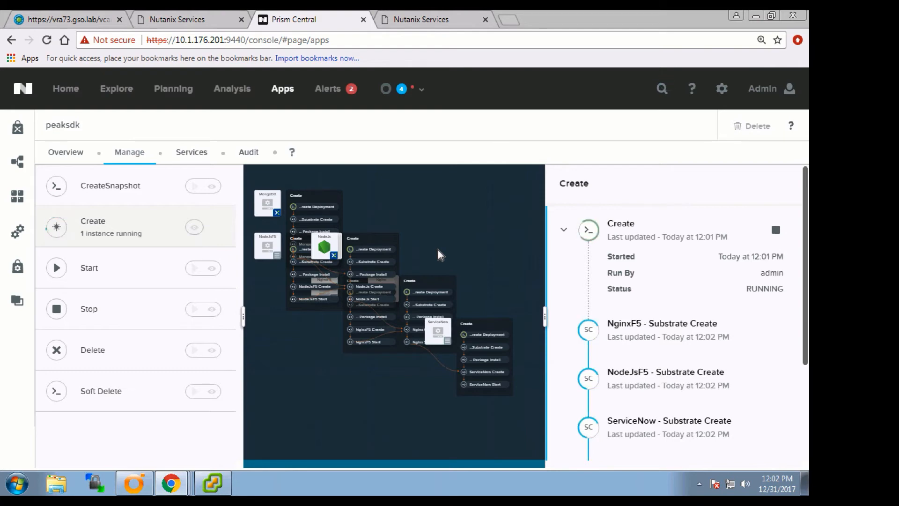
{"action": "scroll", "scroll_direction": "down", "scroll_amount": 3}
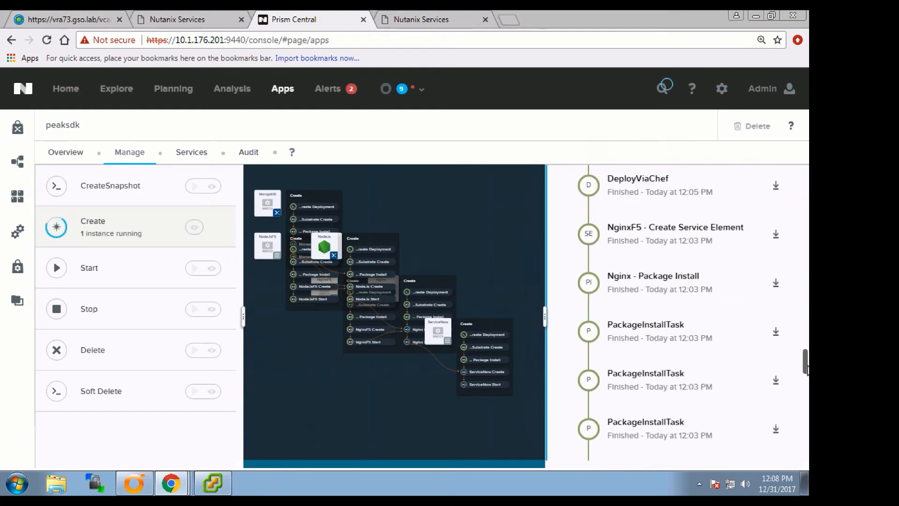
{"action": "scroll", "scroll_direction": "down", "scroll_amount": 3}
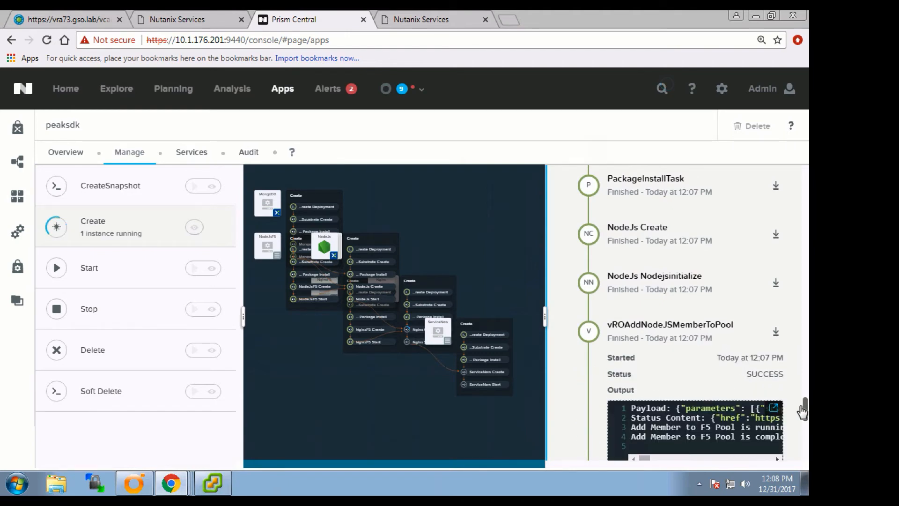
{"action": "left_click", "coordinate": [773, 408]}
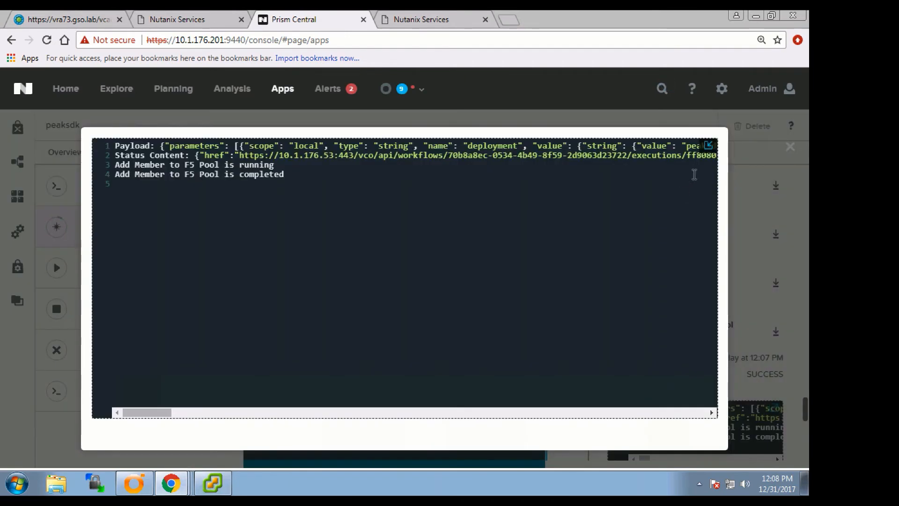
{"action": "left_click", "coordinate": [790, 146]}
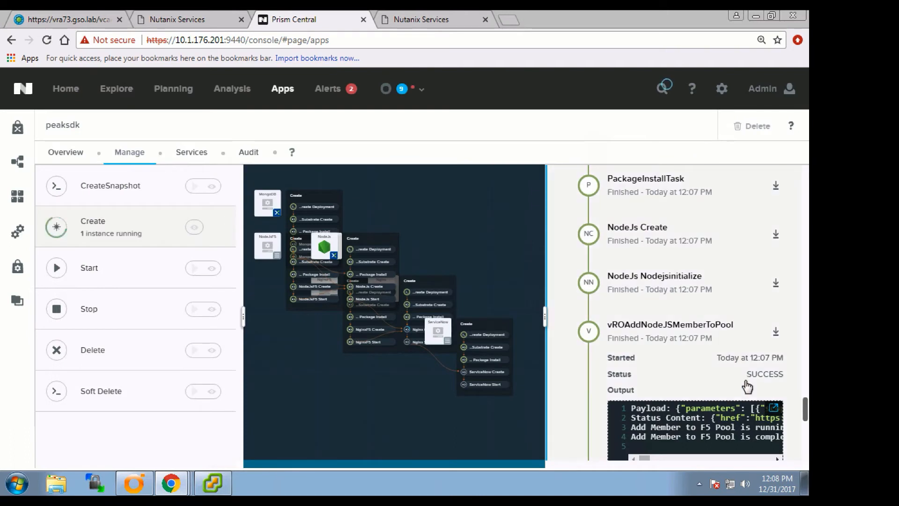
Read the vROAddNodeJSMemberToPool task's script, then return to the Running overview
{"action": "scroll", "scroll_direction": "down", "scroll_amount": 3}
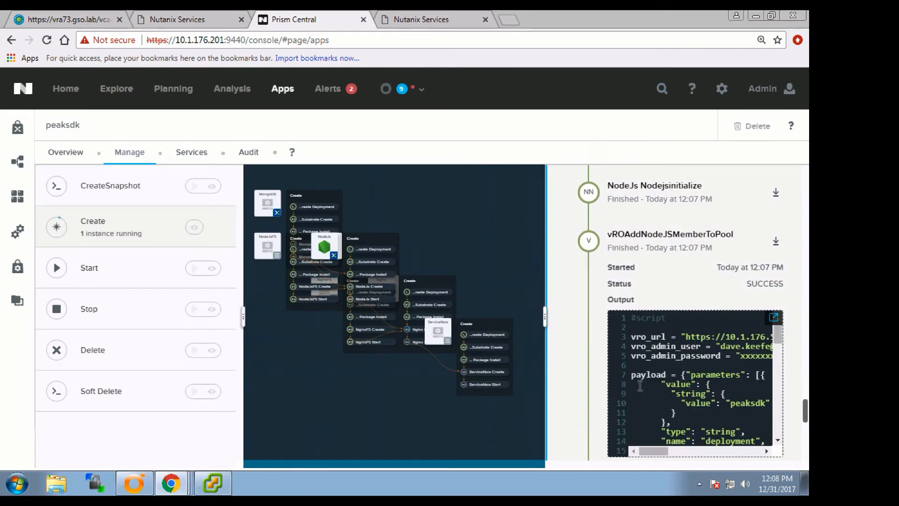
{"action": "left_click", "coordinate": [773, 317]}
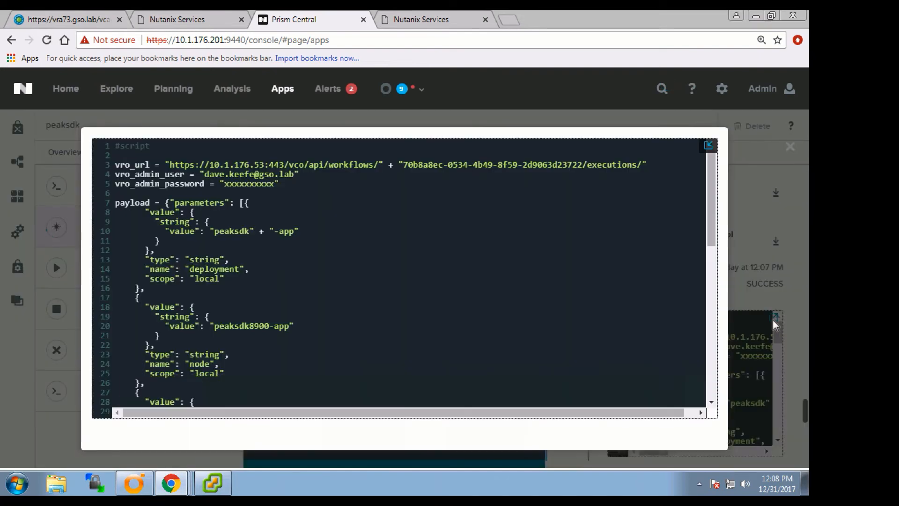
{"action": "mouse_move", "coordinate": [471, 318]}
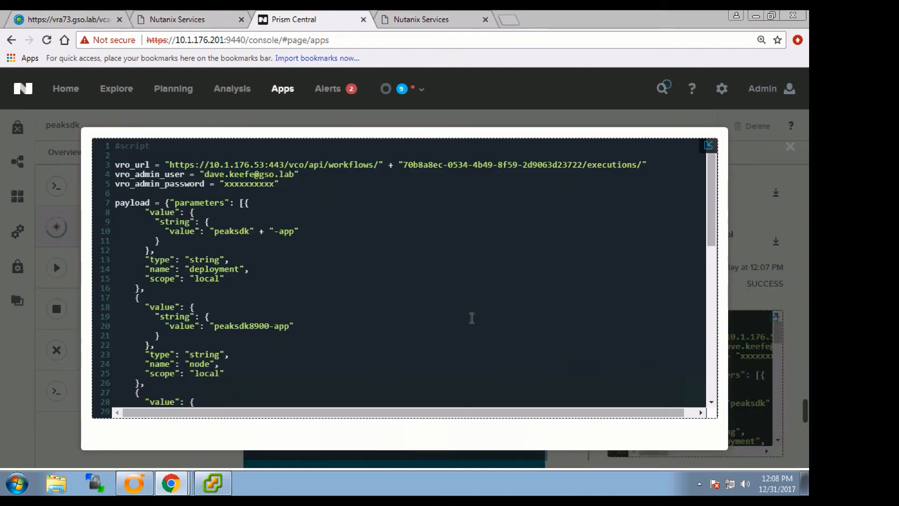
{"action": "mouse_move", "coordinate": [411, 301]}
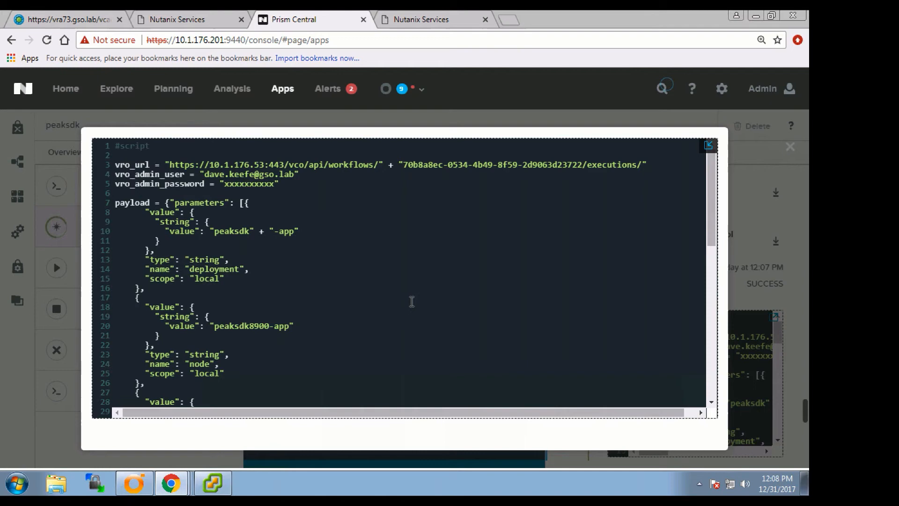
{"action": "scroll", "scroll_direction": "down", "scroll_amount": 3}
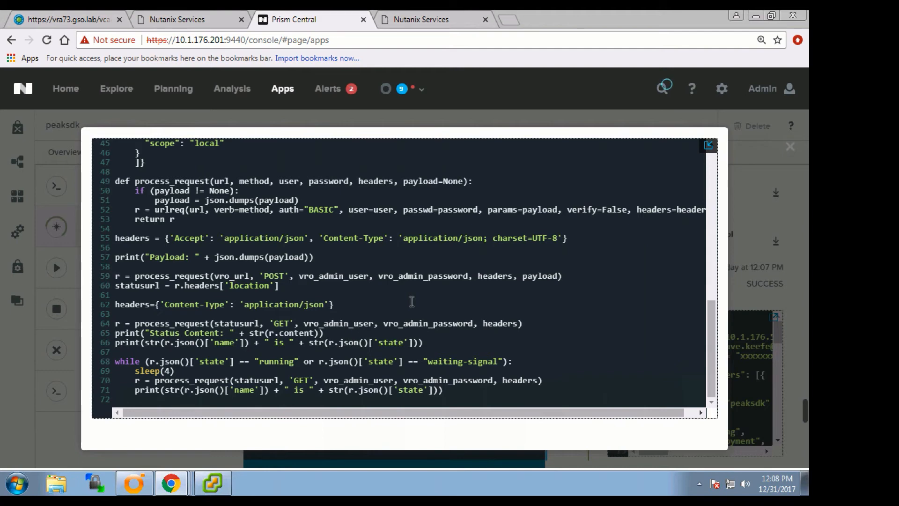
{"action": "mouse_move", "coordinate": [673, 186]}
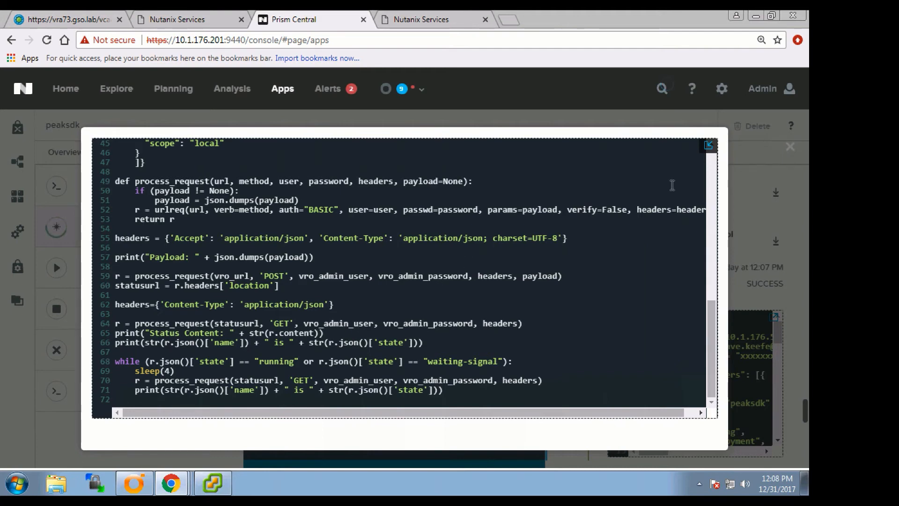
{"action": "mouse_move", "coordinate": [708, 152]}
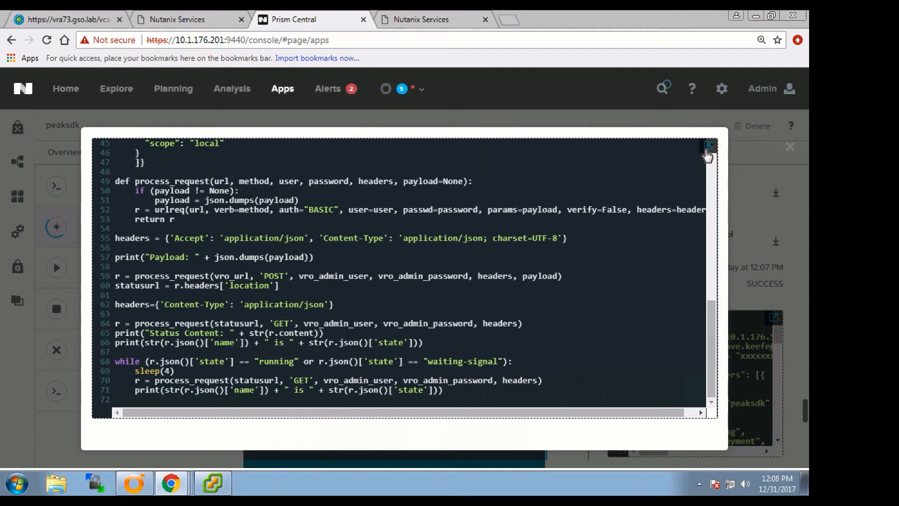
{"action": "left_click", "coordinate": [708, 147]}
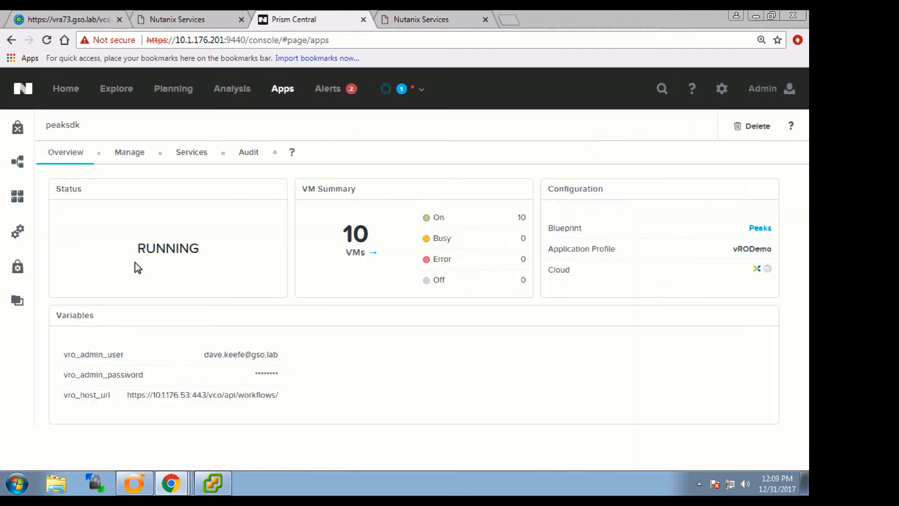
{"action": "mouse_move", "coordinate": [516, 29]}
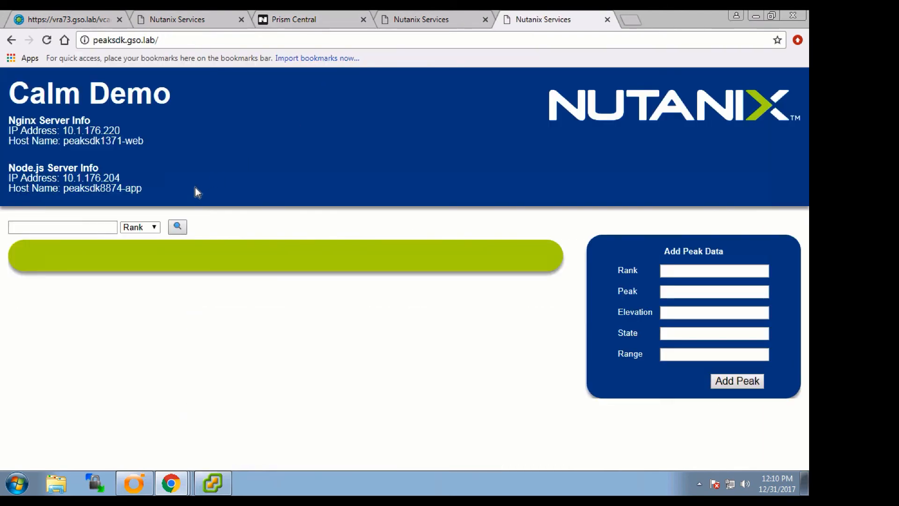
Load the peaks table on the peaksdk.gso.lab demo page, then return to the app's Services in Prism Central
{"action": "left_click", "coordinate": [177, 227]}
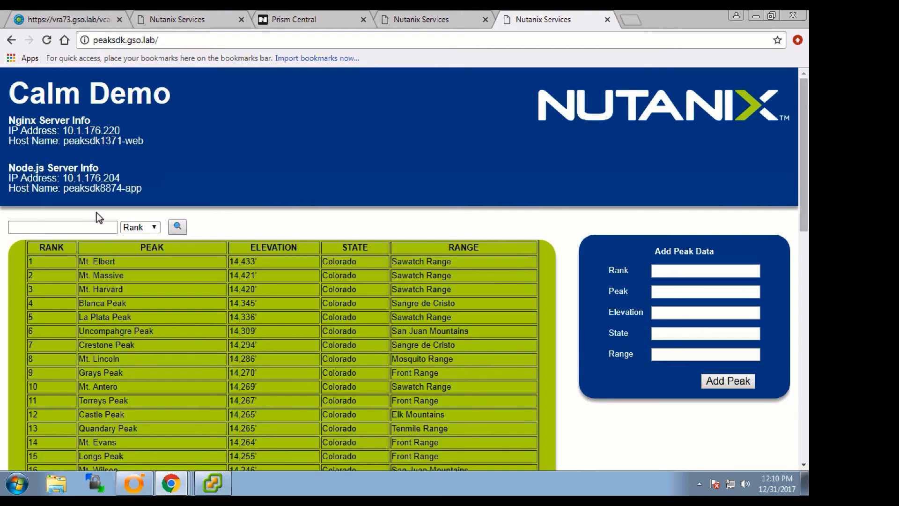
{"action": "mouse_move", "coordinate": [400, 207]}
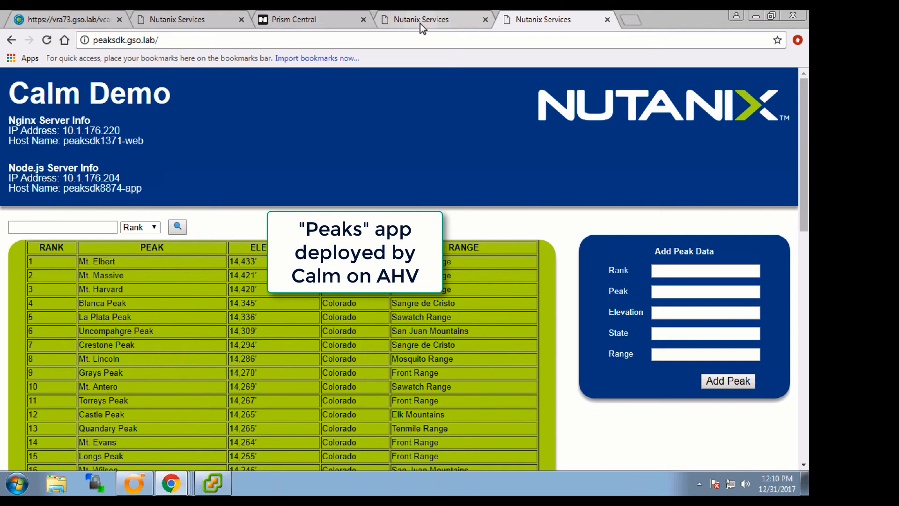
{"action": "mouse_move", "coordinate": [422, 19]}
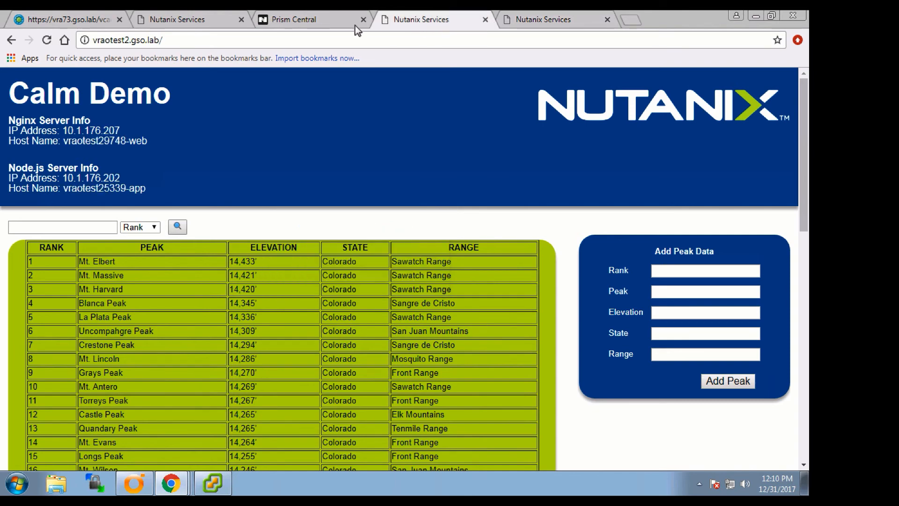
{"action": "left_click", "coordinate": [310, 19]}
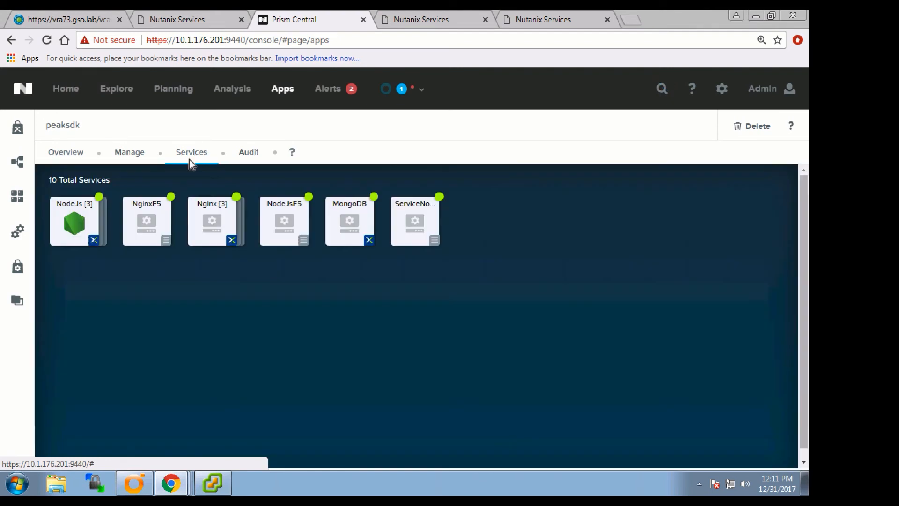
{"action": "mouse_move", "coordinate": [163, 233]}
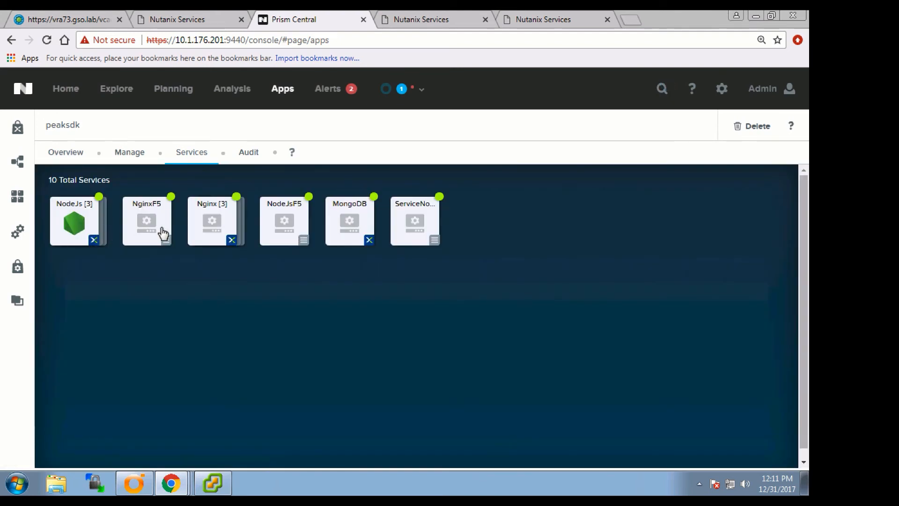
Inspect the NodeJs and Nginx services and the Nginx [0] replica's VM configuration, then return to Overview
{"action": "left_click", "coordinate": [75, 223]}
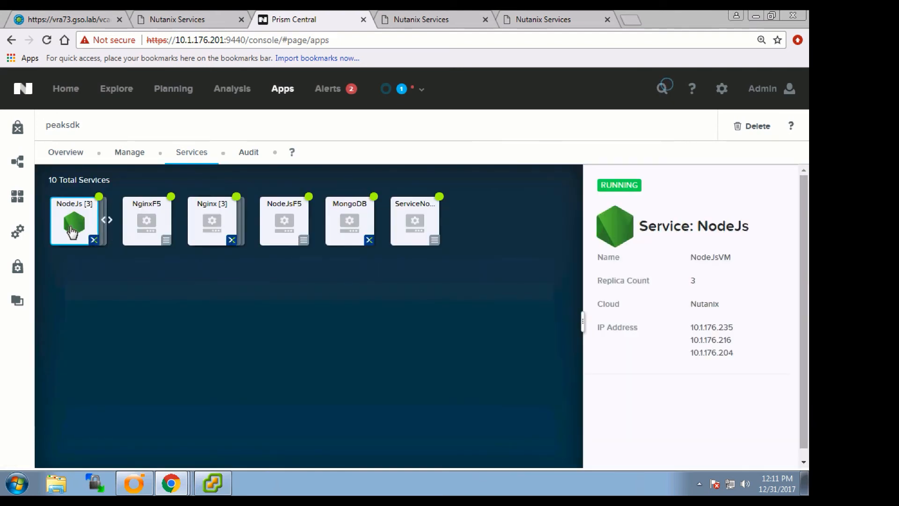
{"action": "left_click", "coordinate": [211, 221]}
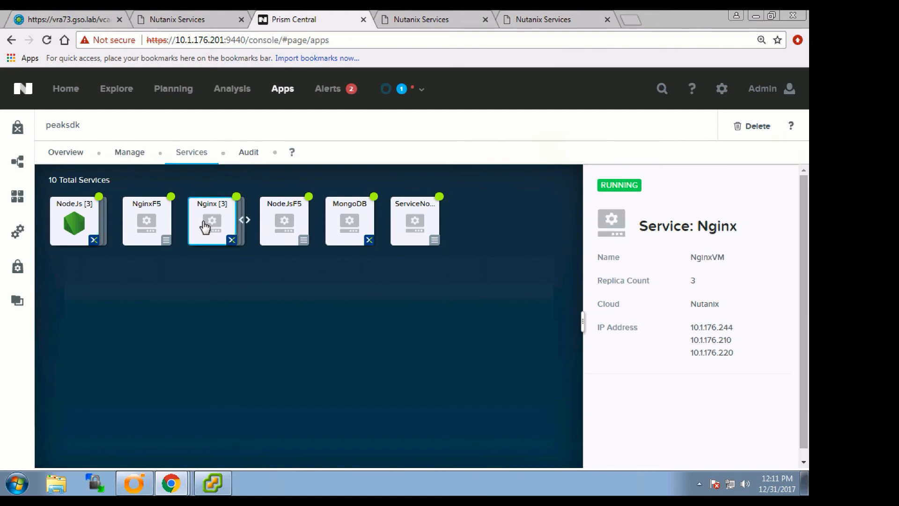
{"action": "mouse_move", "coordinate": [244, 224]}
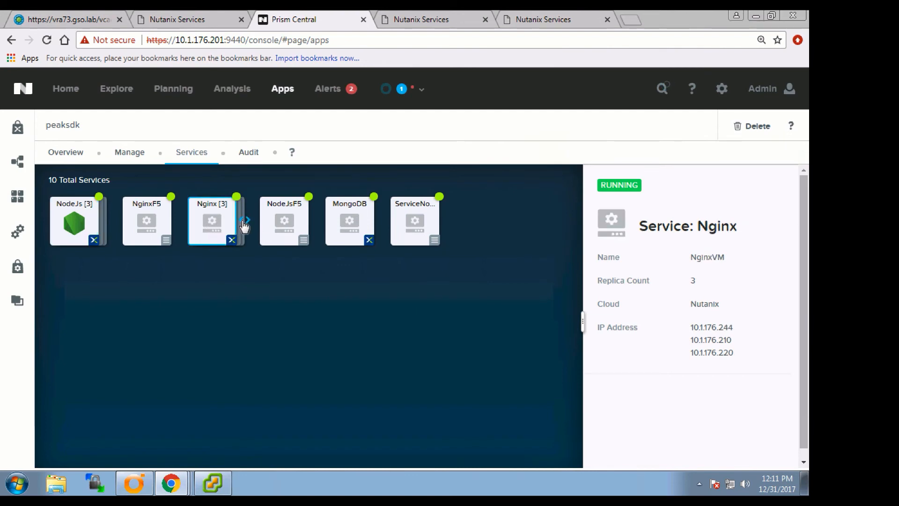
{"action": "left_click", "coordinate": [244, 223]}
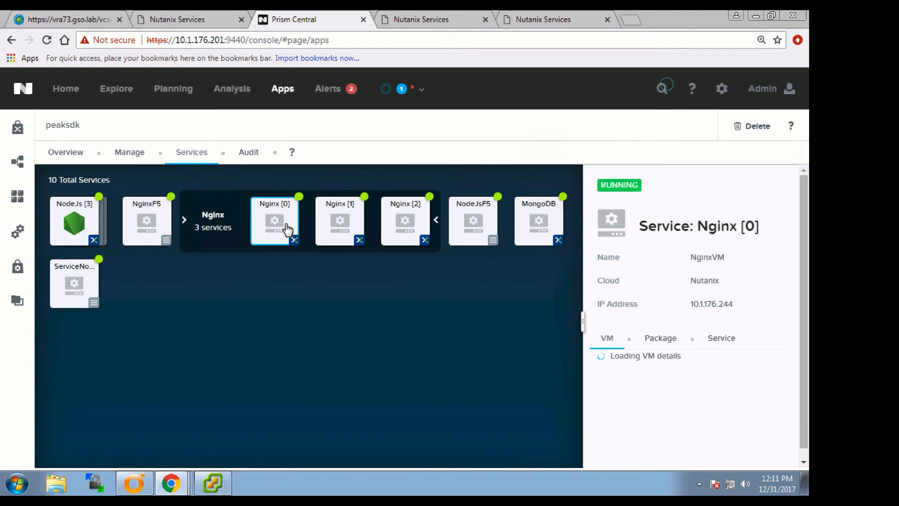
{"action": "scroll", "scroll_direction": "down", "scroll_amount": 3}
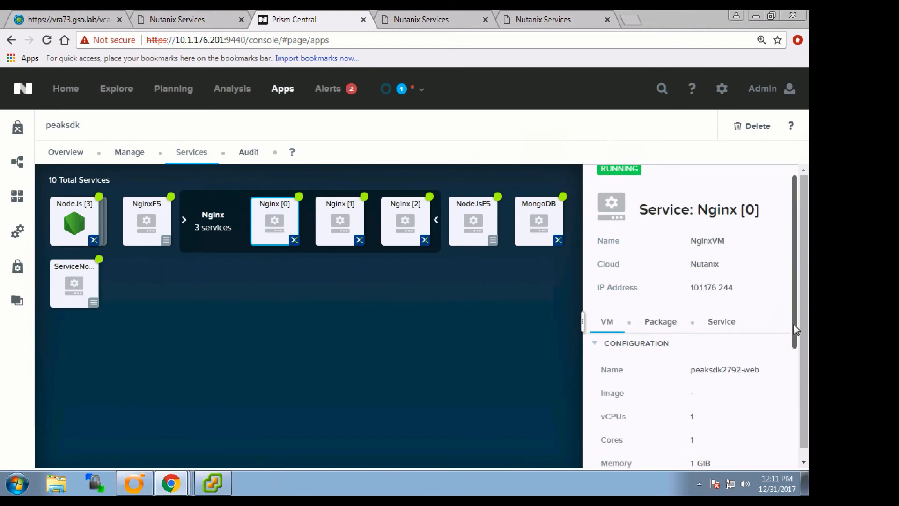
{"action": "scroll", "scroll_direction": "up", "scroll_amount": 3}
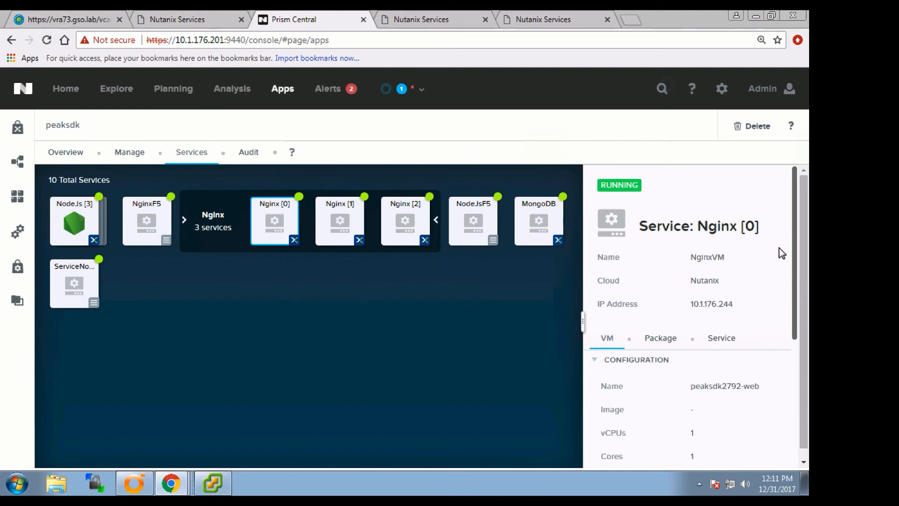
{"action": "mouse_move", "coordinate": [205, 149]}
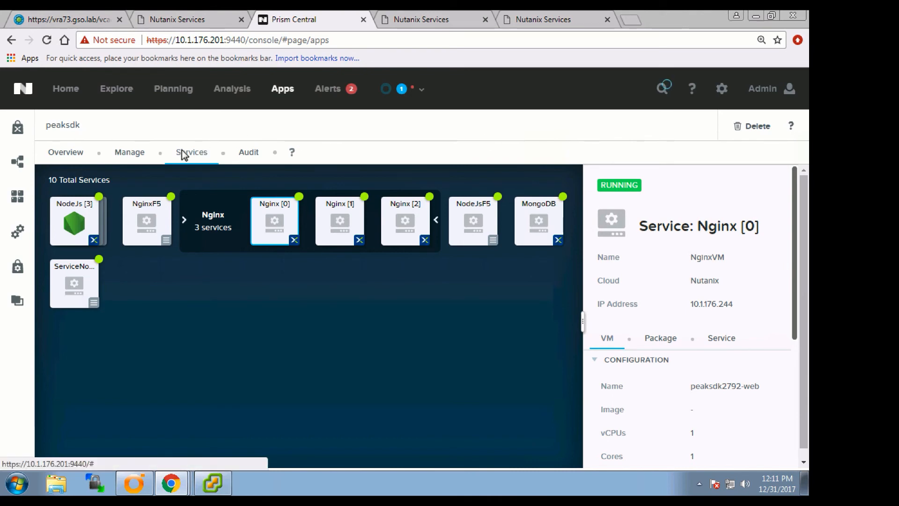
{"action": "left_click", "coordinate": [66, 152]}
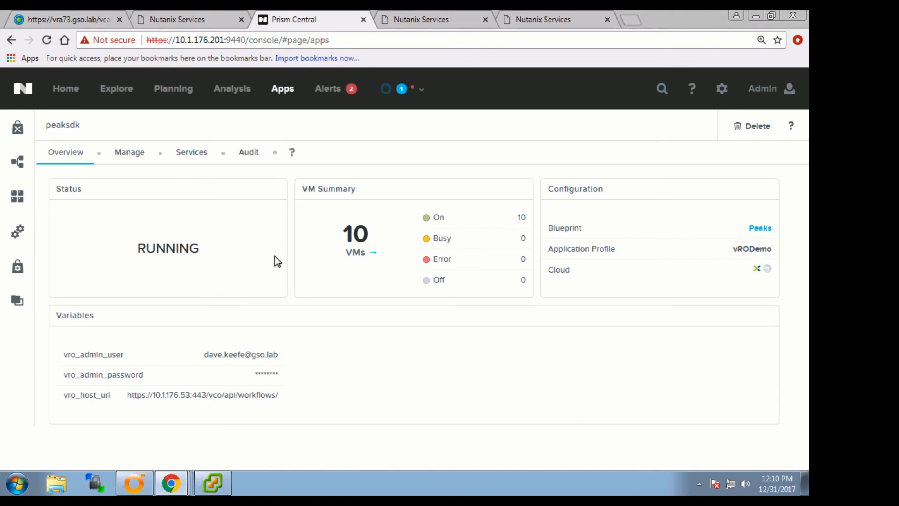
{"action": "mouse_move", "coordinate": [149, 190]}
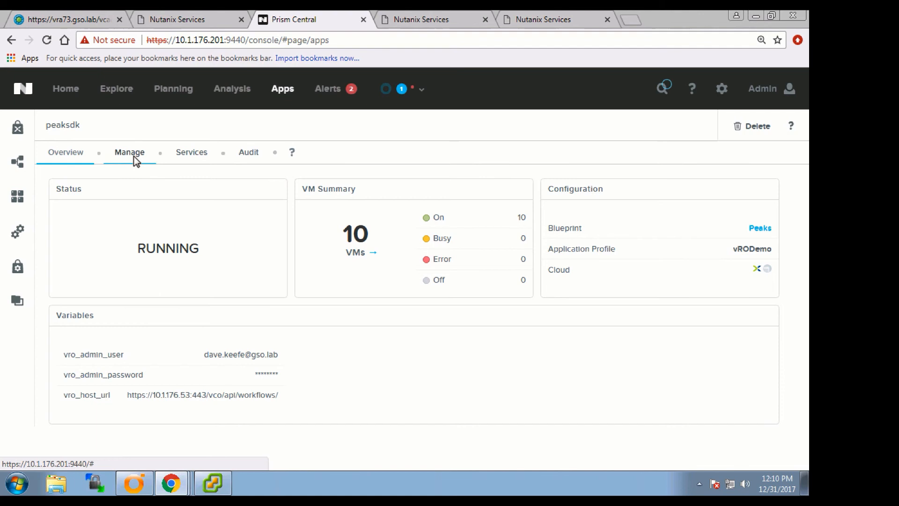
Run the CreateSnapshot action on peaksdk with snapshot name Peaksdk12
{"action": "left_click", "coordinate": [129, 152]}
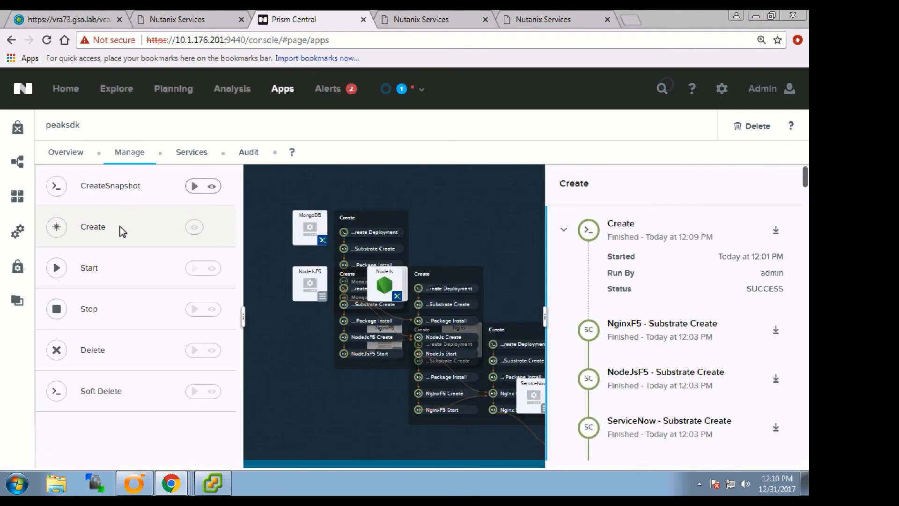
{"action": "mouse_move", "coordinate": [108, 327]}
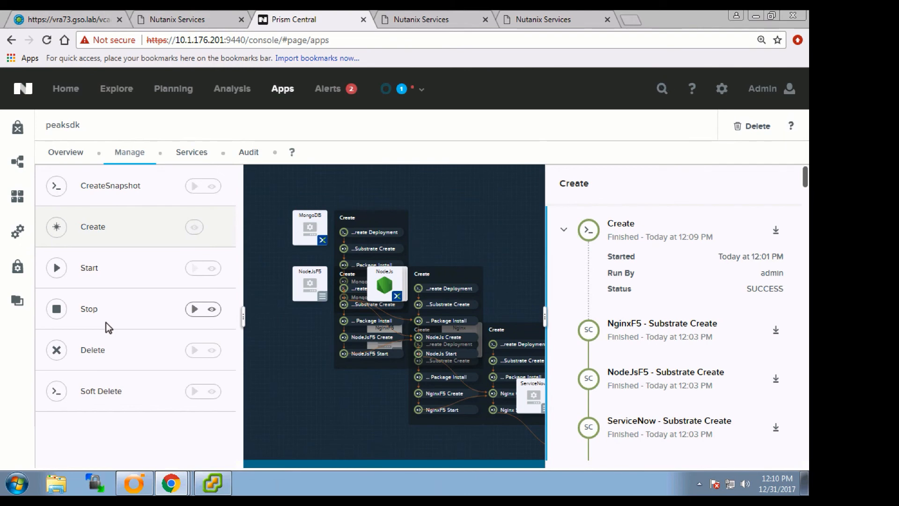
{"action": "mouse_move", "coordinate": [118, 186]}
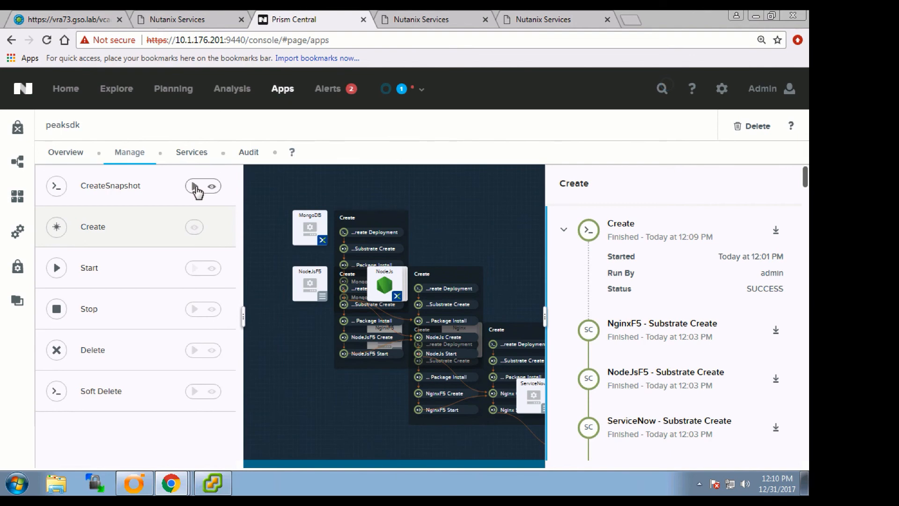
{"action": "left_click", "coordinate": [194, 185]}
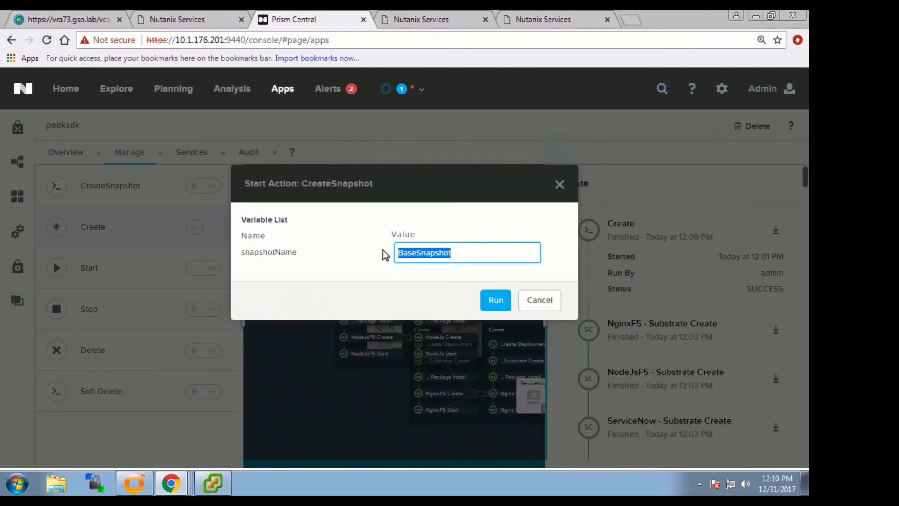
{"action": "type", "text": "Peaksdk12"}
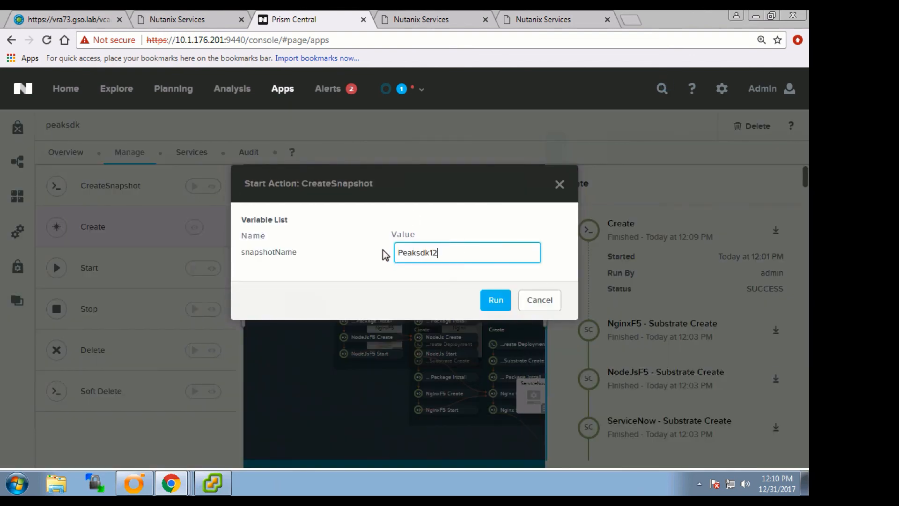
{"action": "left_click", "coordinate": [494, 300]}
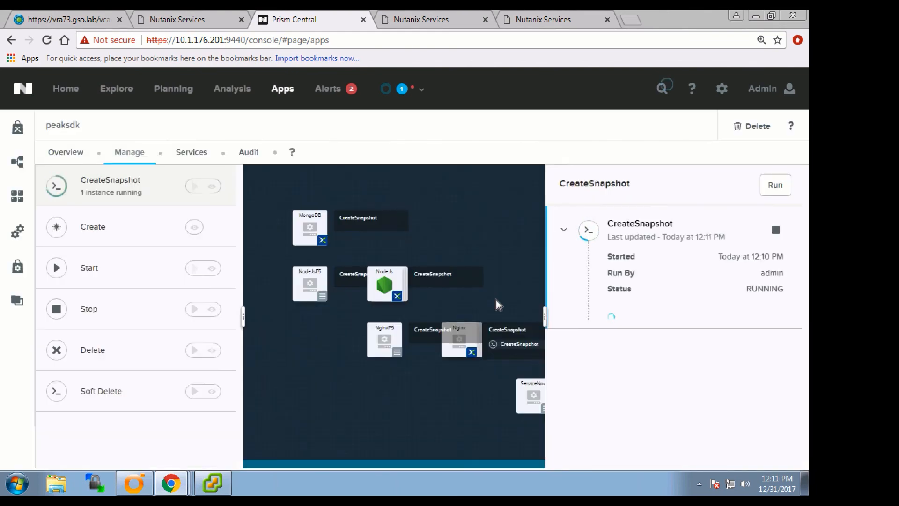
Filter VMs by 'peak' and show peaksdk1371-web's snapshots, now listing Peaksdk122217
{"action": "left_click", "coordinate": [117, 88]}
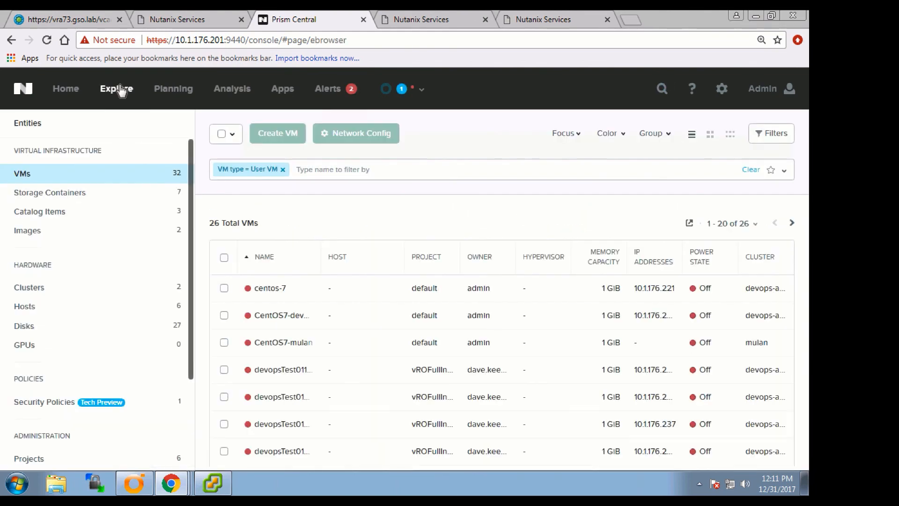
{"action": "type", "text": "peak"}
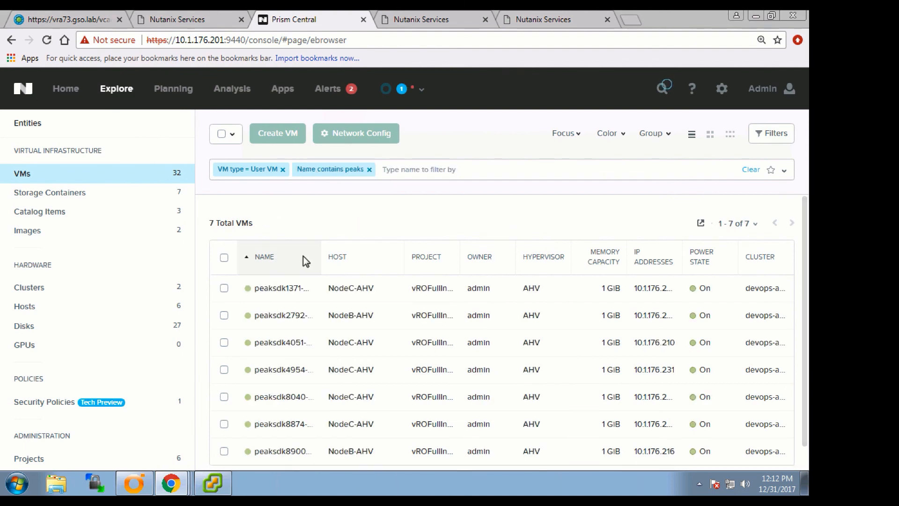
{"action": "left_click", "coordinate": [282, 288]}
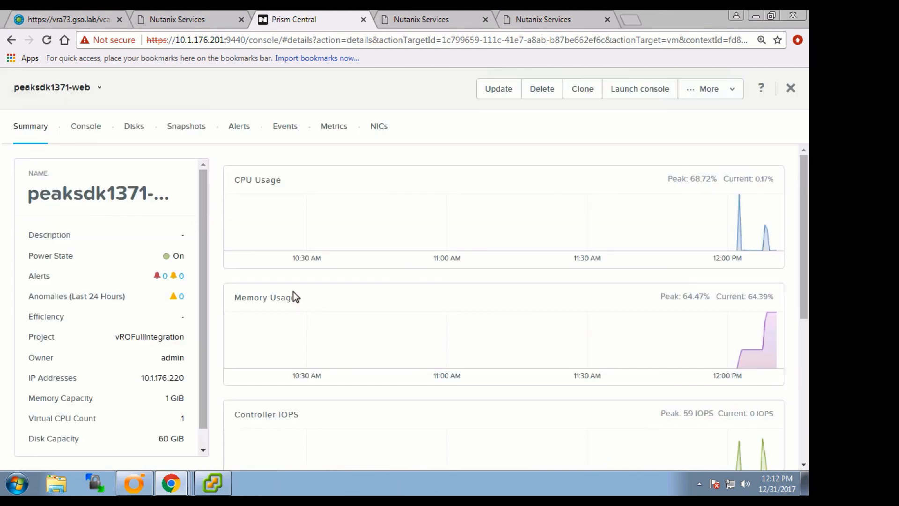
{"action": "left_click", "coordinate": [186, 126]}
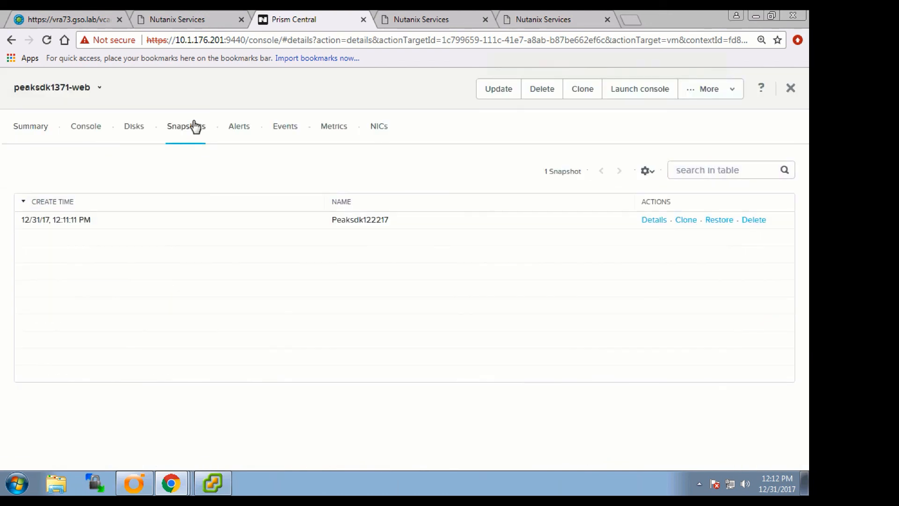
{"action": "mouse_move", "coordinate": [751, 237]}
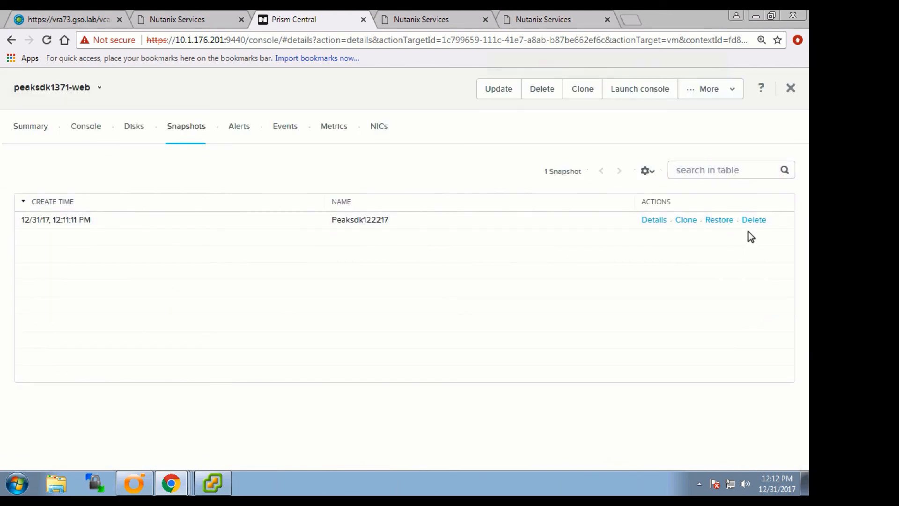